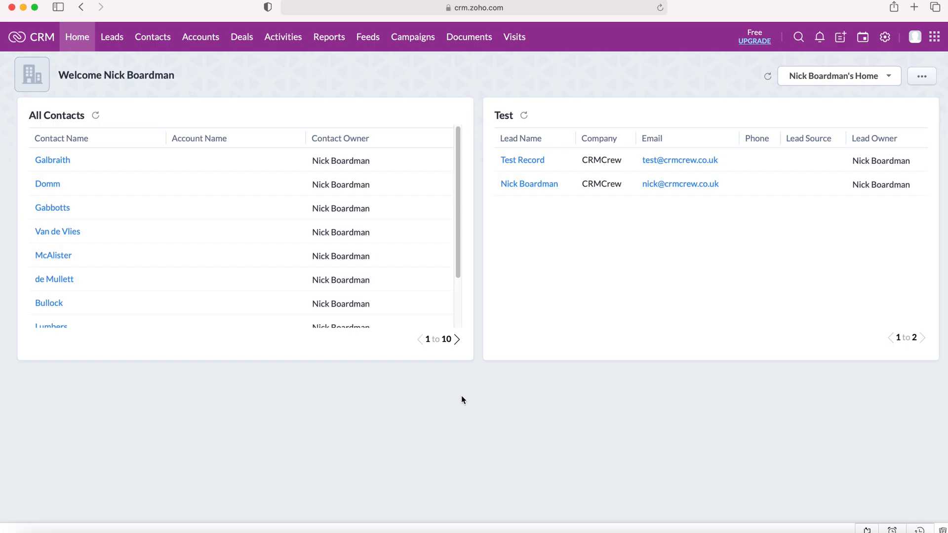
mouse_move(456, 389)
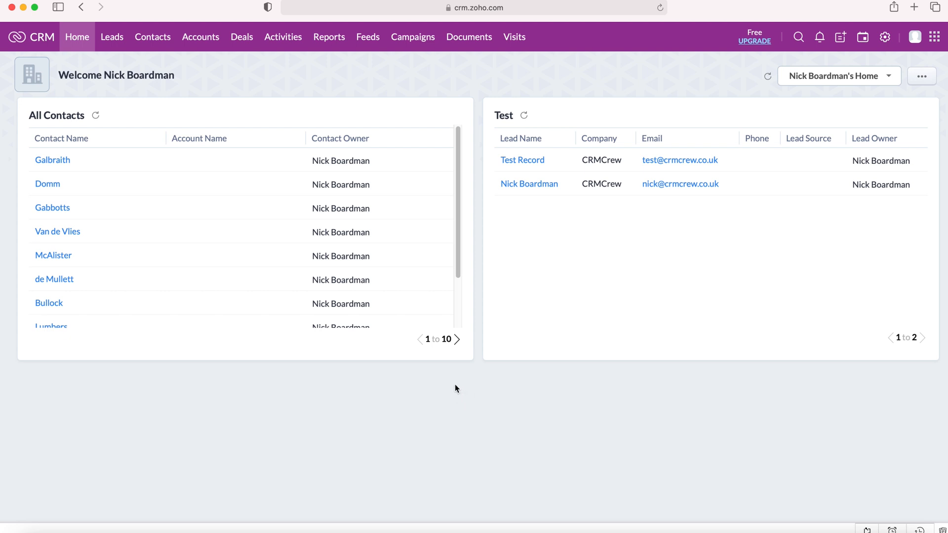
mouse_move(367, 36)
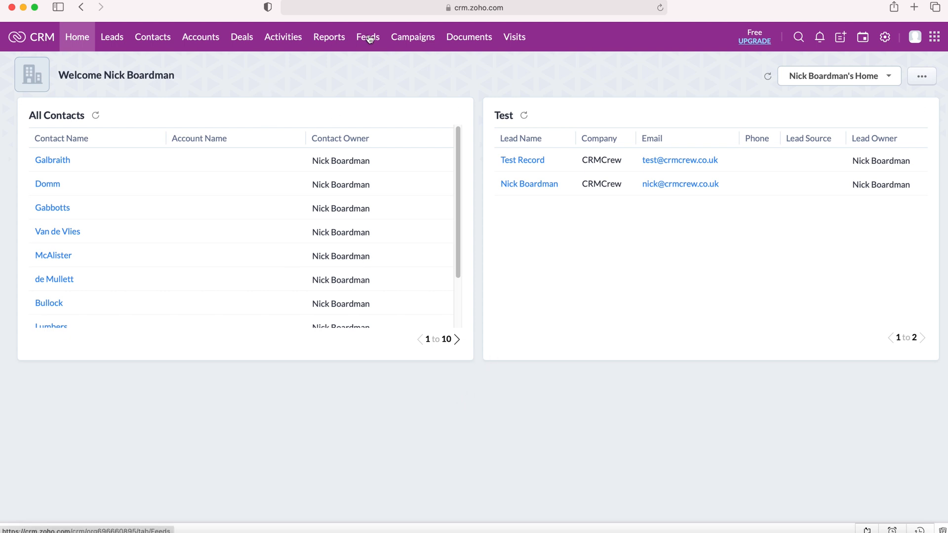
- View All Feeds and expand the post box and the comment field under the Brand contact update
left_click(367, 37)
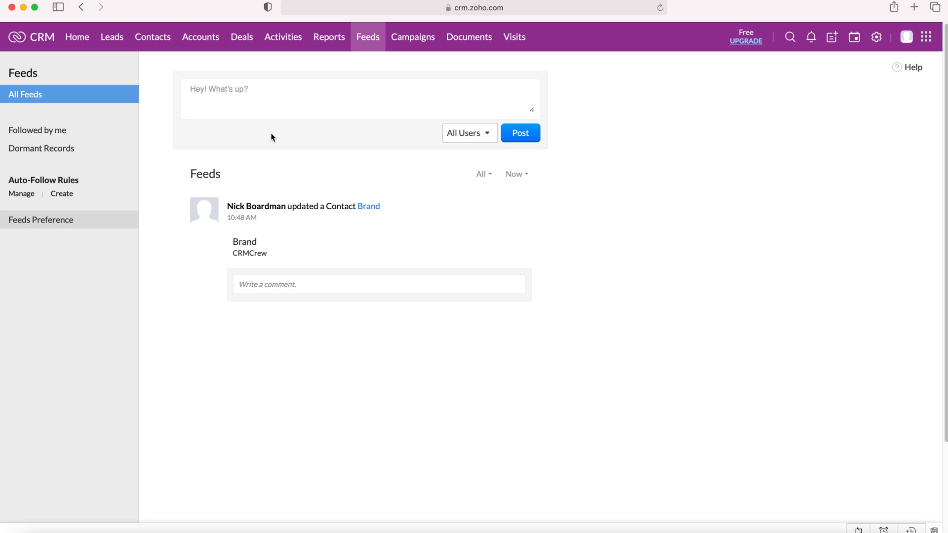
left_click(272, 97)
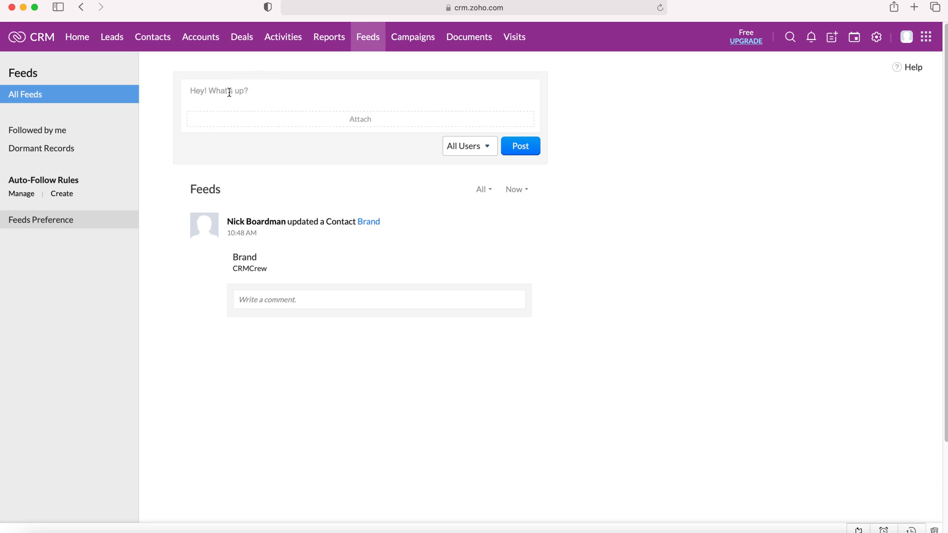
mouse_move(239, 246)
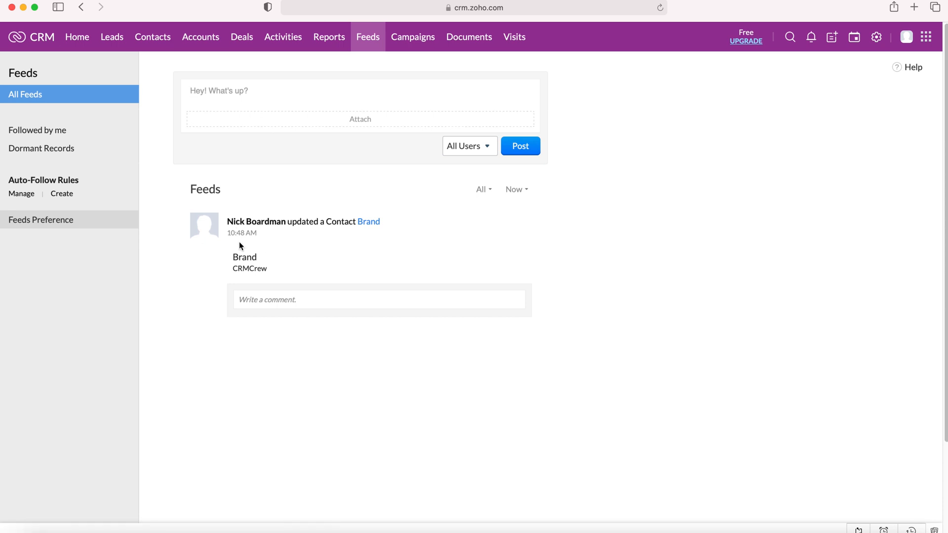
mouse_move(267, 231)
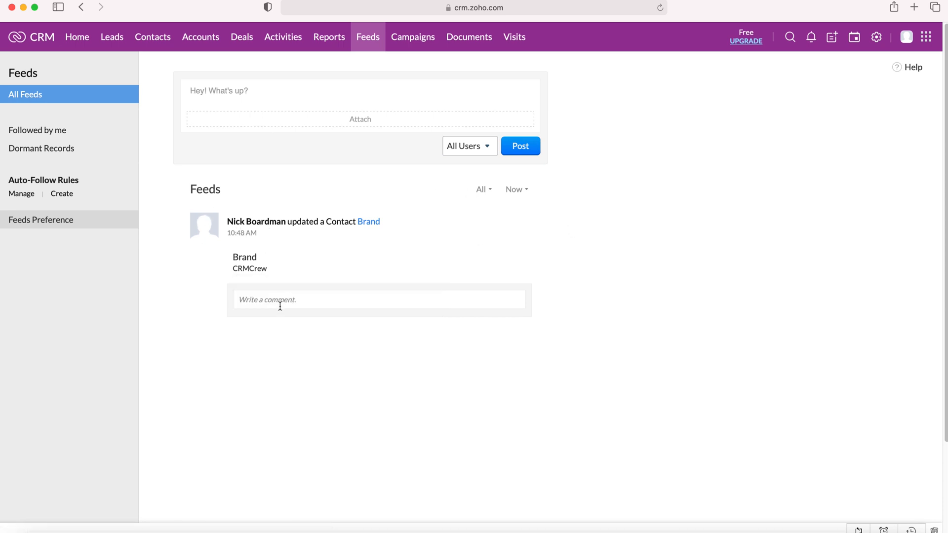
left_click(302, 299)
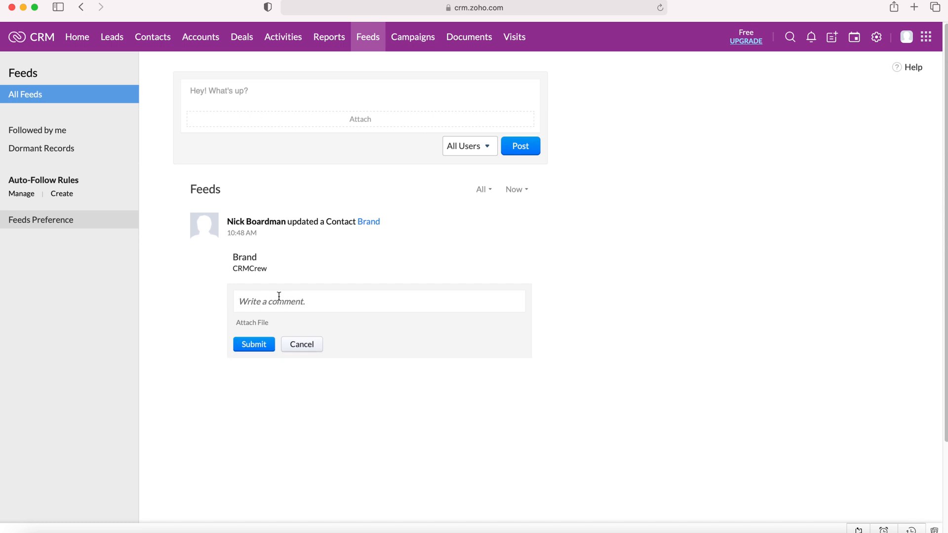
mouse_move(283, 290)
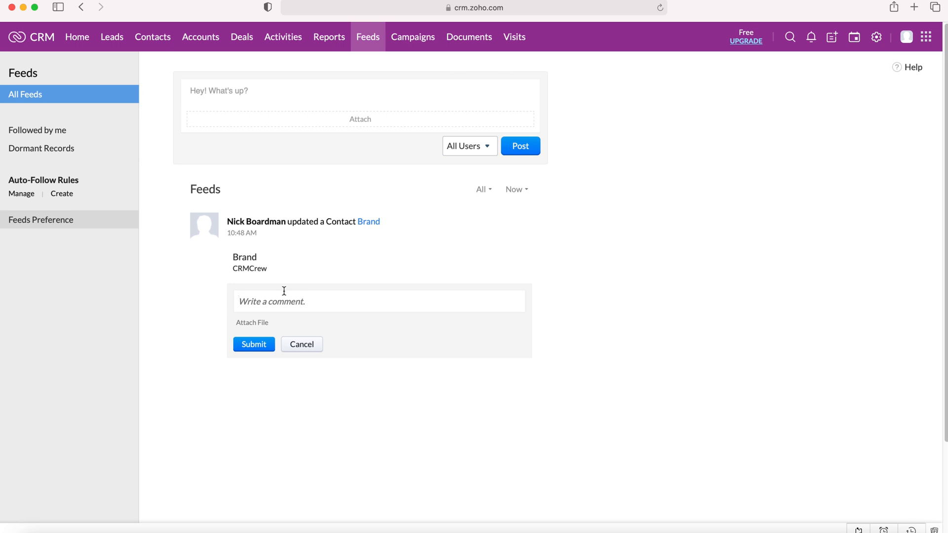
mouse_move(241, 279)
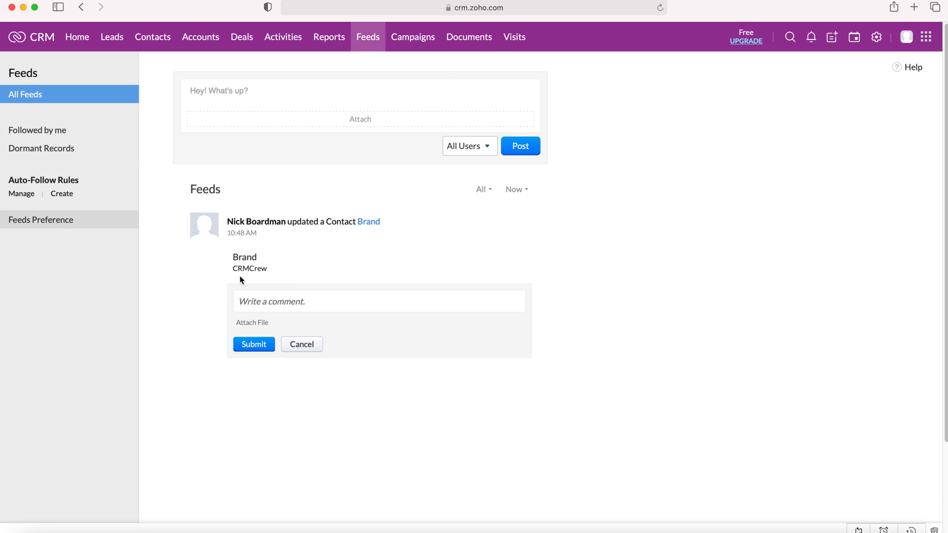
mouse_move(30, 133)
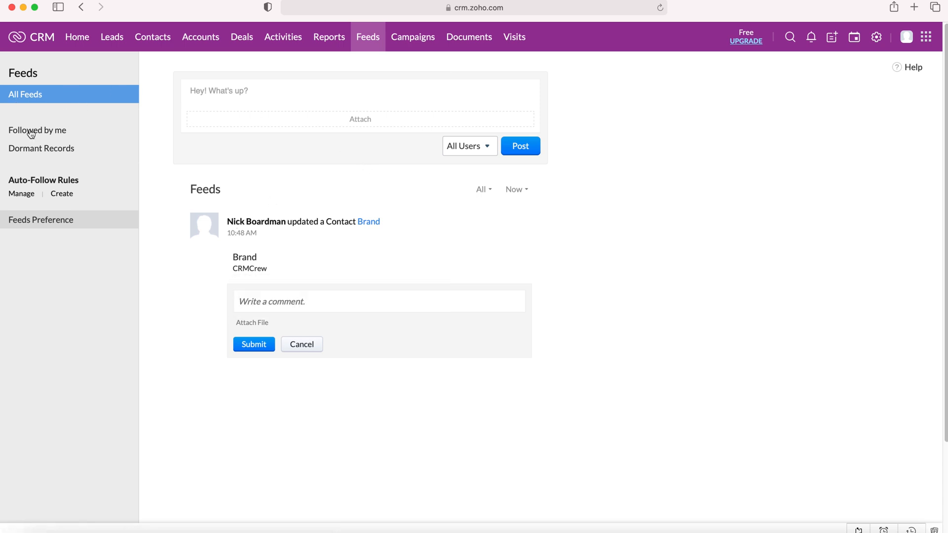
mouse_move(56, 151)
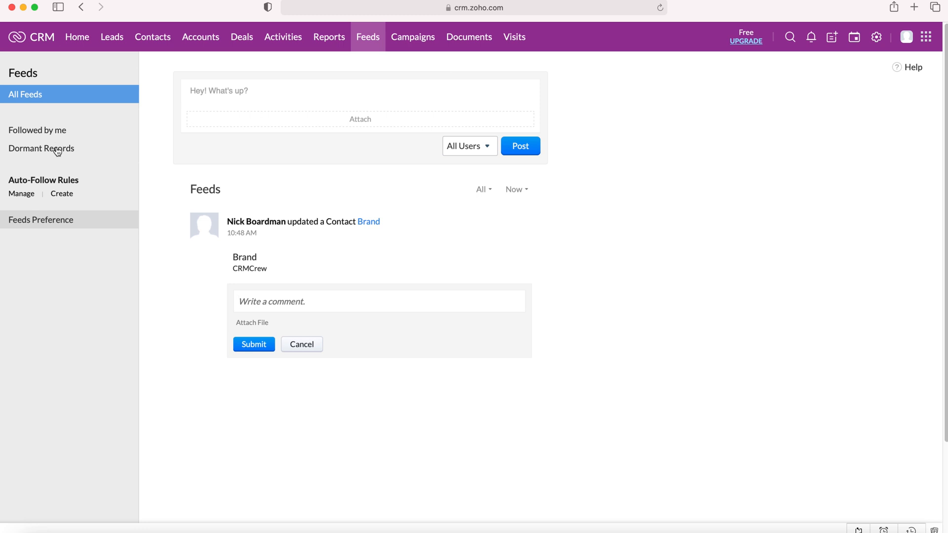
- Show Records followed by me and filter the module list to Leads
left_click(37, 129)
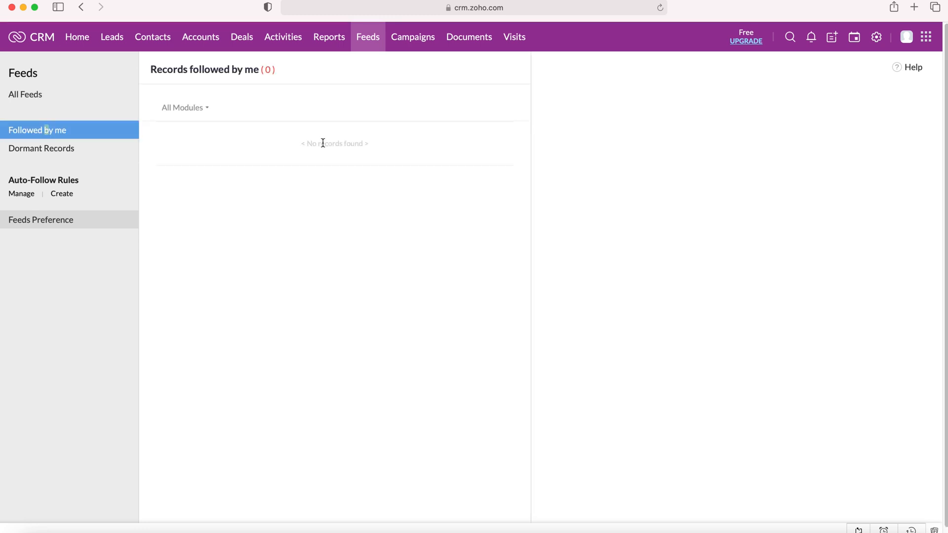
mouse_move(259, 117)
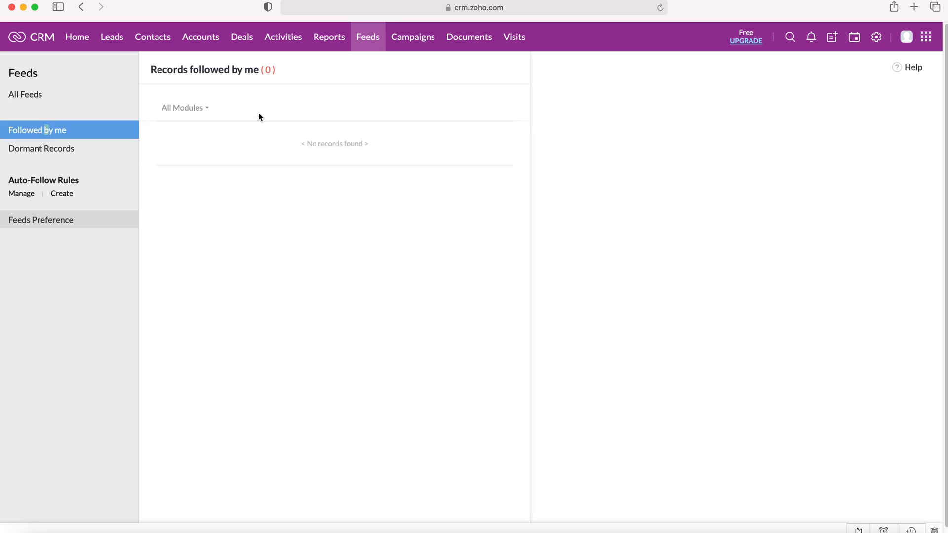
mouse_move(87, 147)
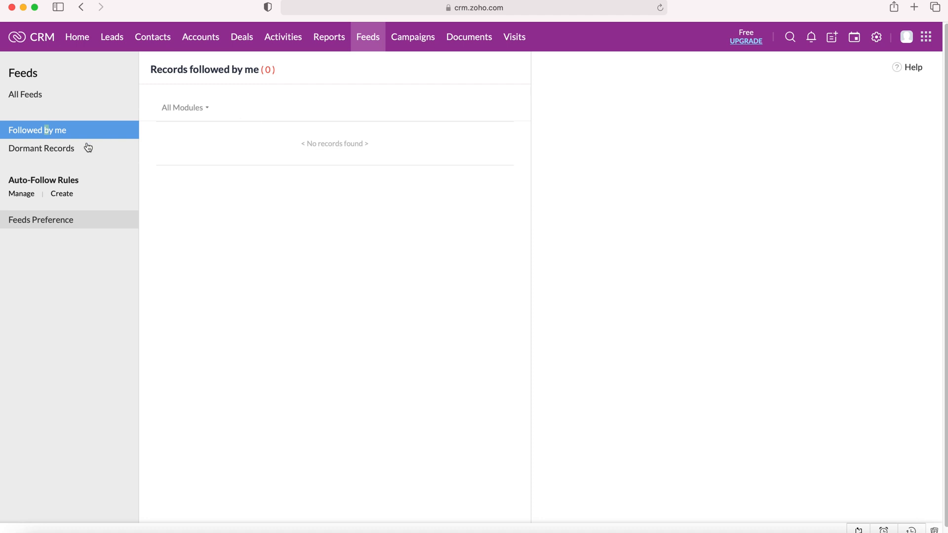
mouse_move(228, 116)
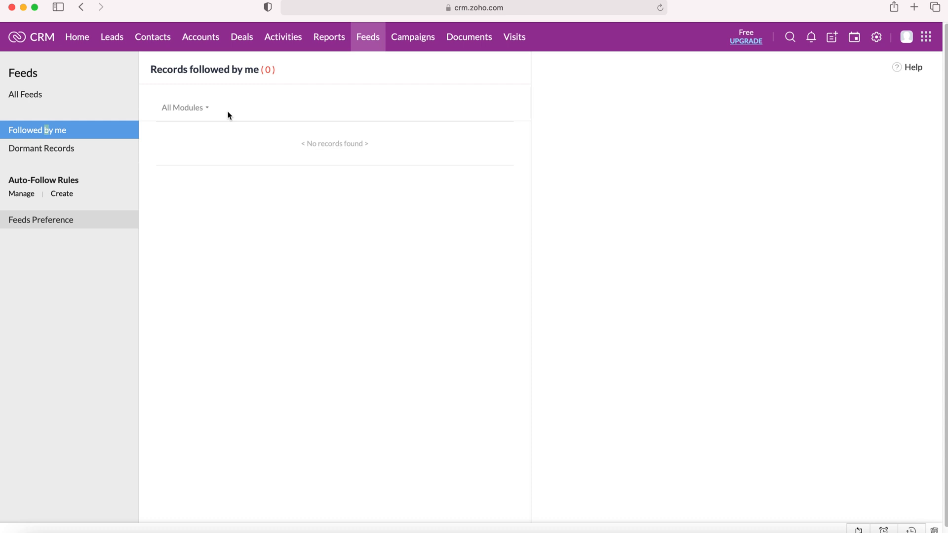
mouse_move(208, 107)
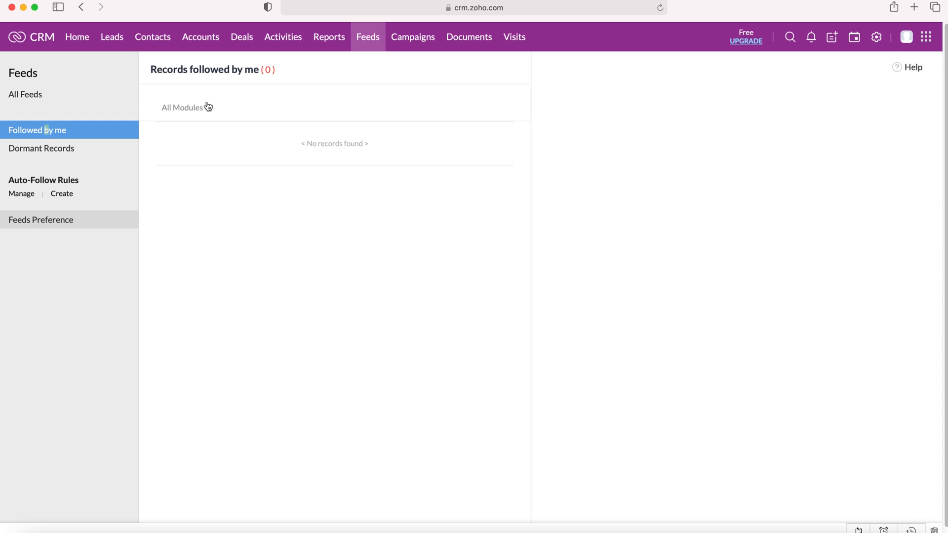
left_click(184, 107)
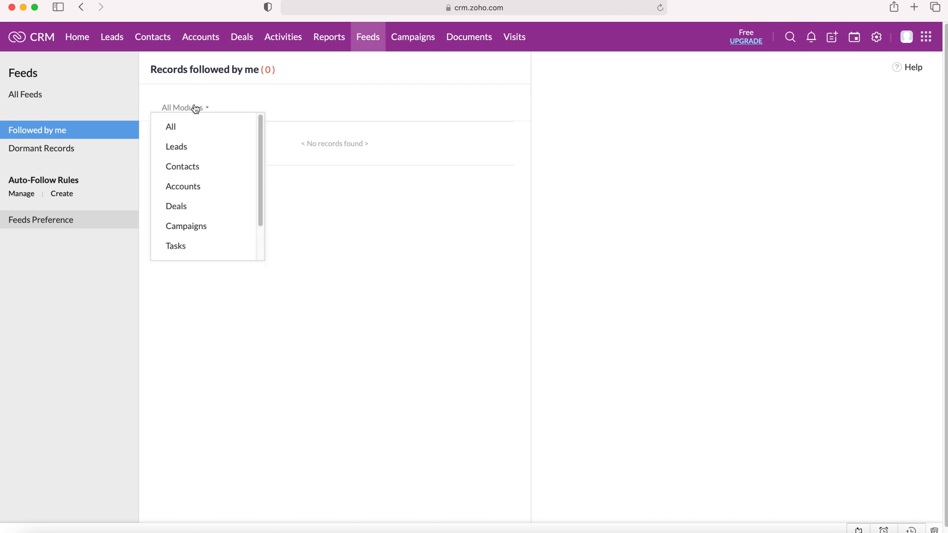
mouse_move(186, 132)
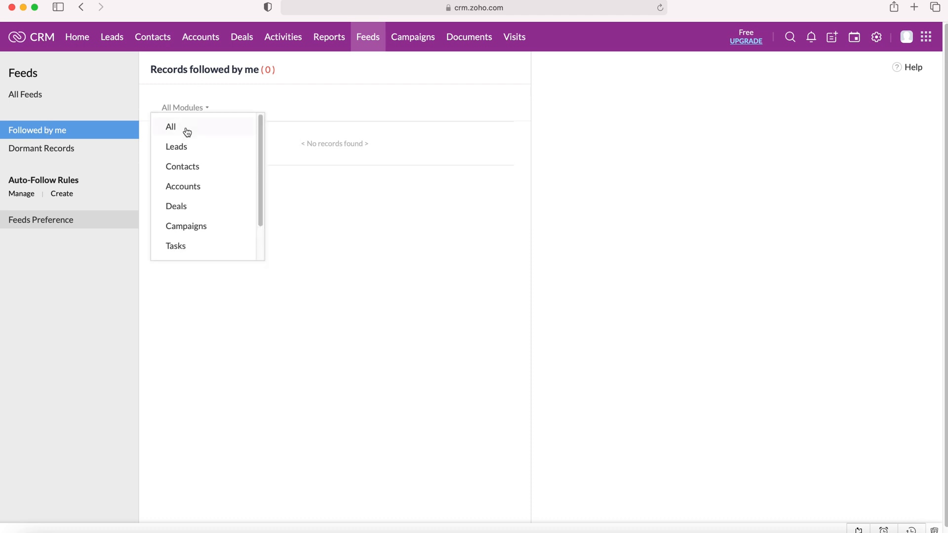
mouse_move(176, 146)
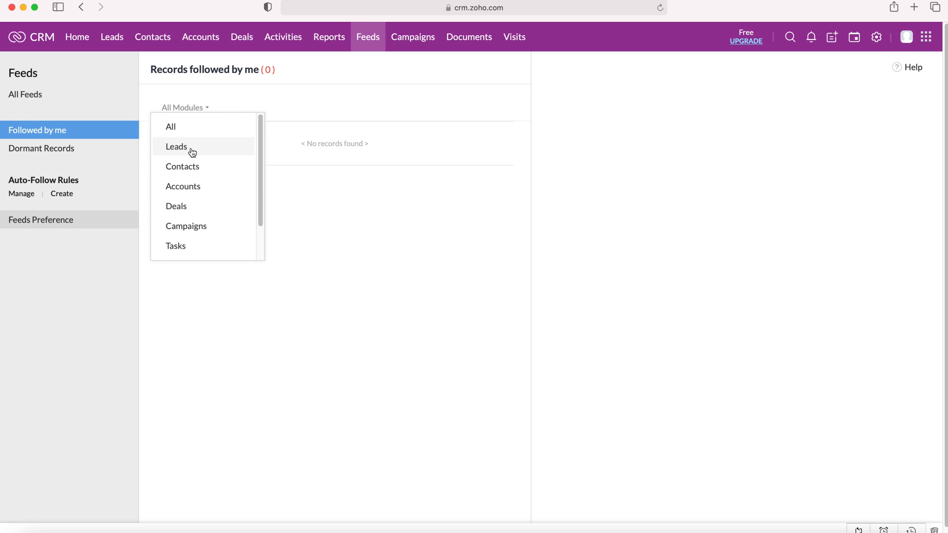
left_click(176, 146)
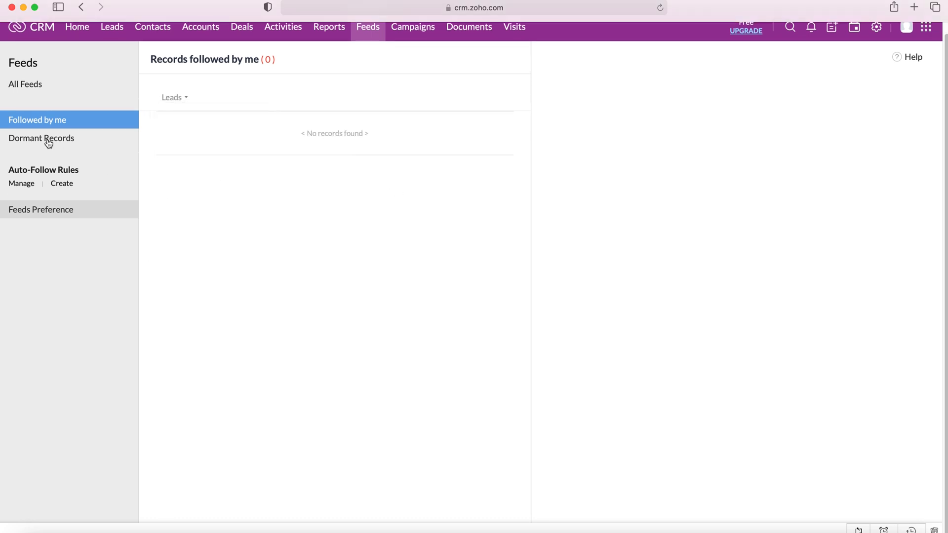
- Show Dormant Records with a threshold of more than 15 days without updates
left_click(41, 138)
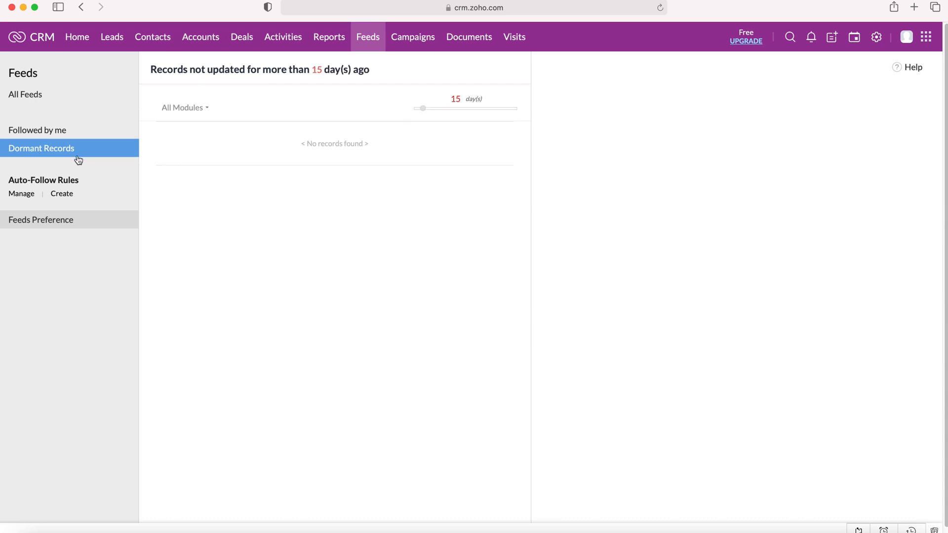
mouse_move(308, 84)
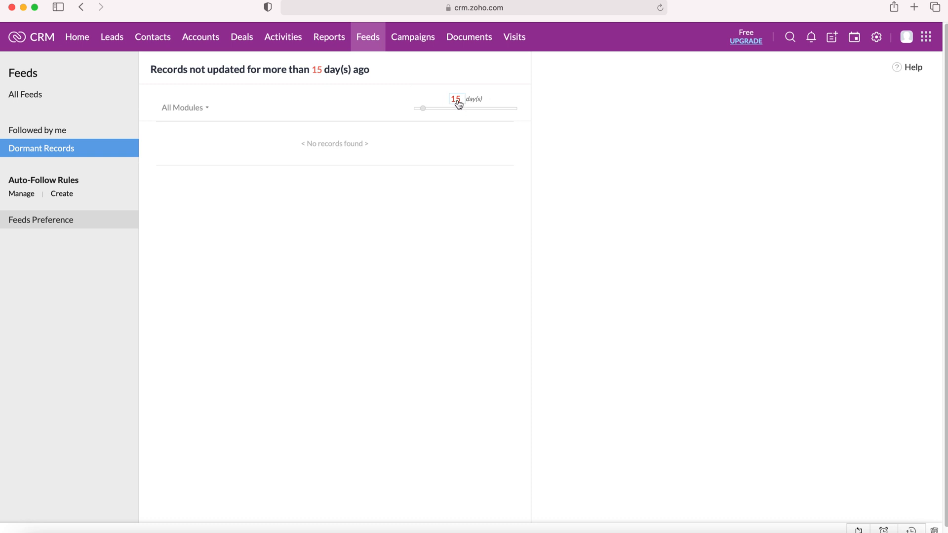
mouse_move(486, 106)
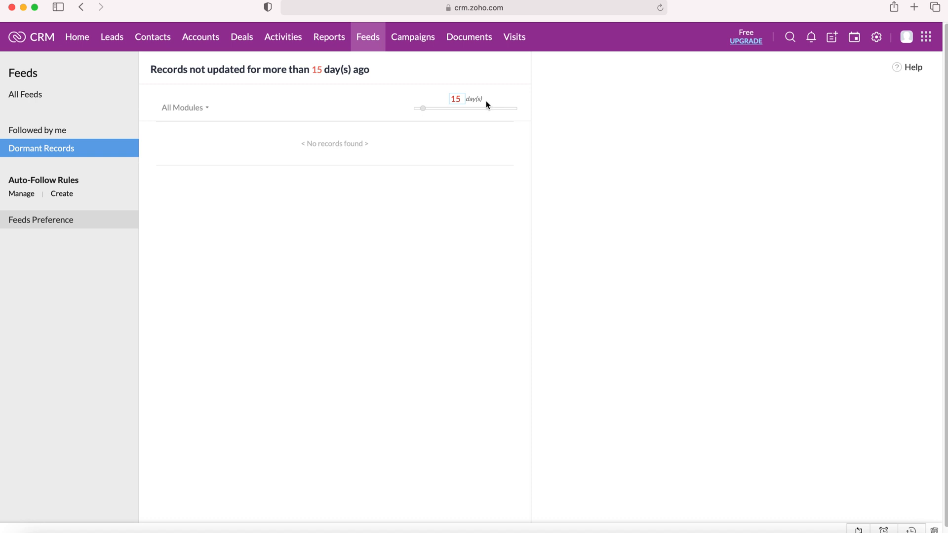
left_click(185, 108)
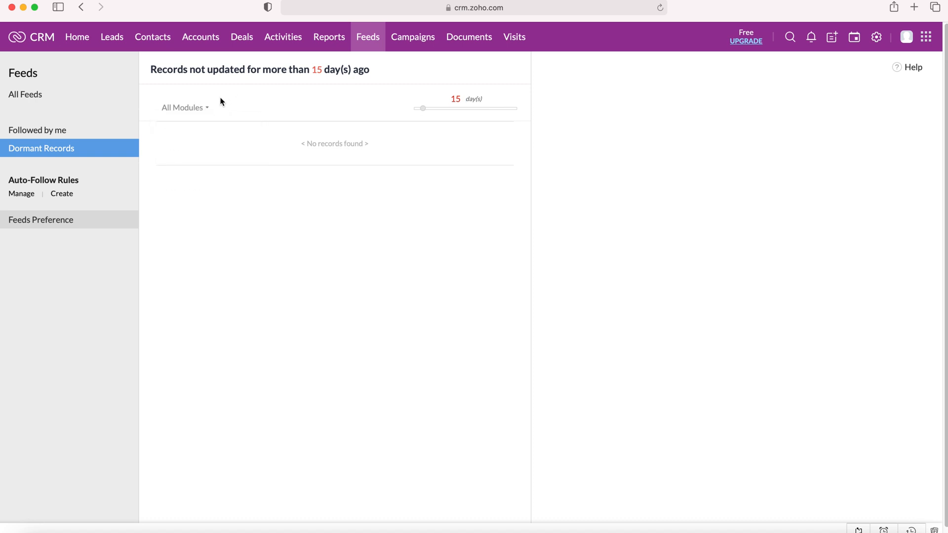
mouse_move(145, 160)
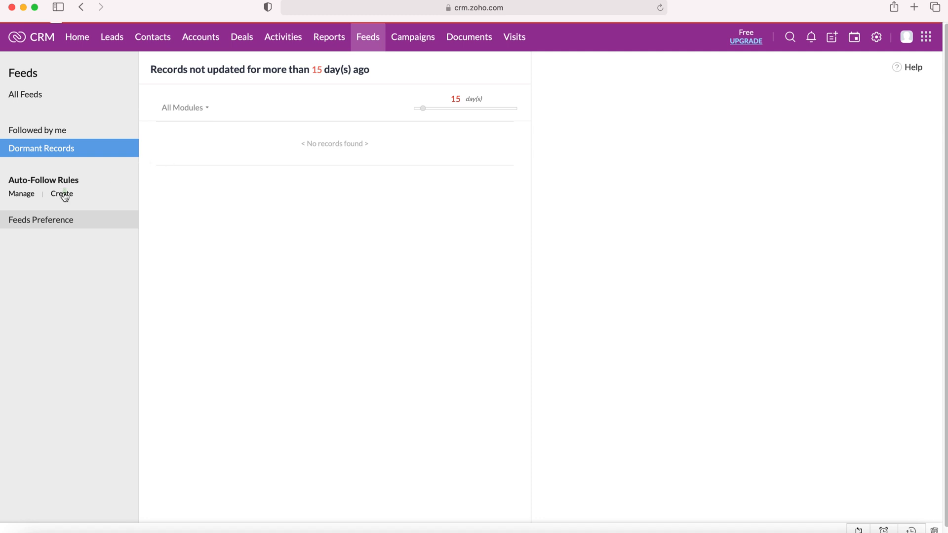
- Start a new auto-follow rule for Contacts with the criterion based on Account Name
left_click(61, 194)
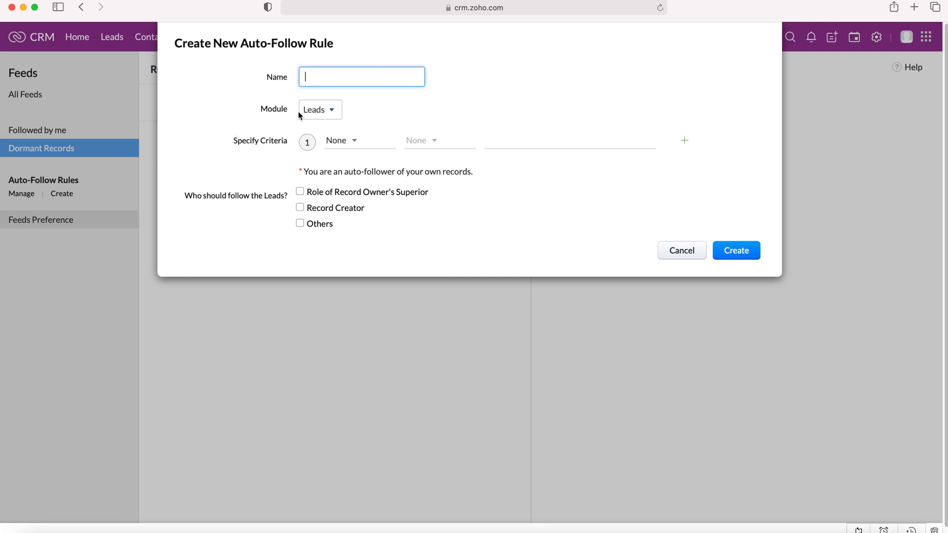
left_click(319, 110)
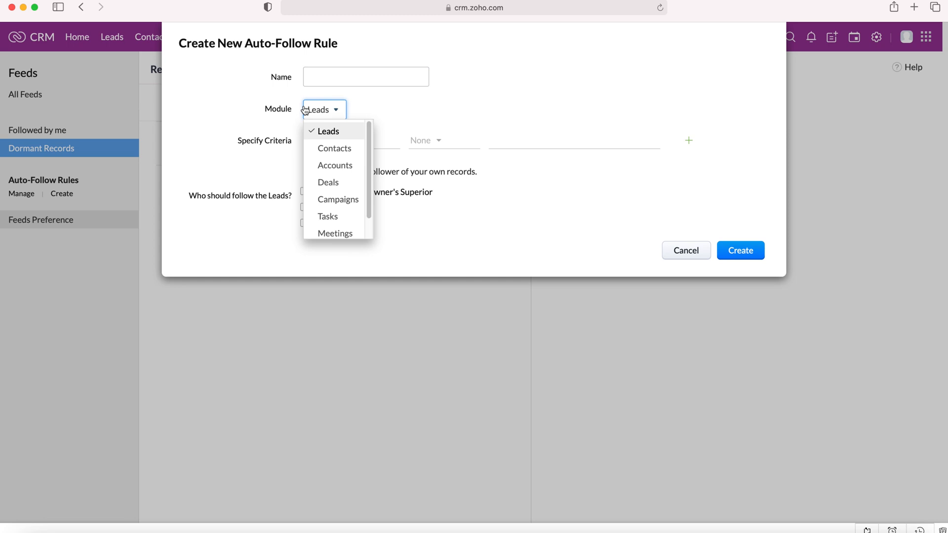
left_click(334, 148)
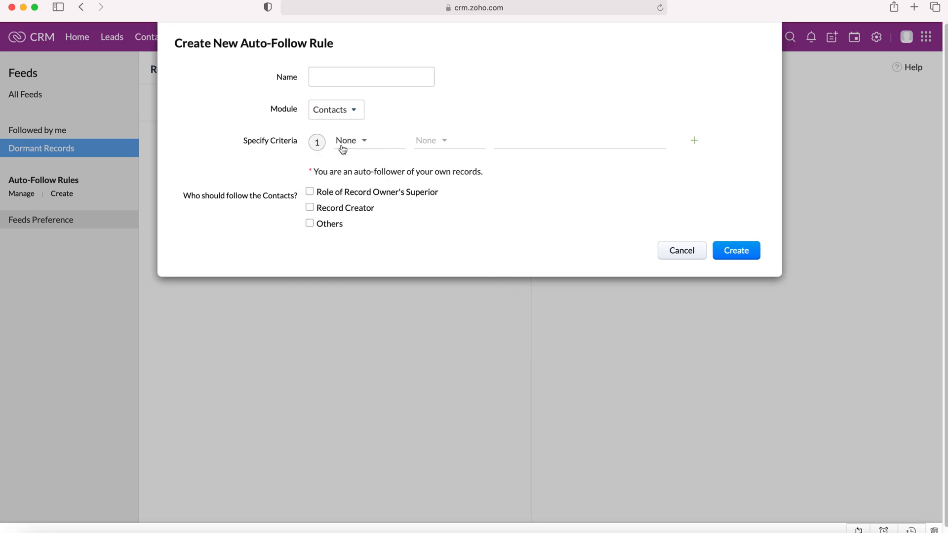
mouse_move(354, 143)
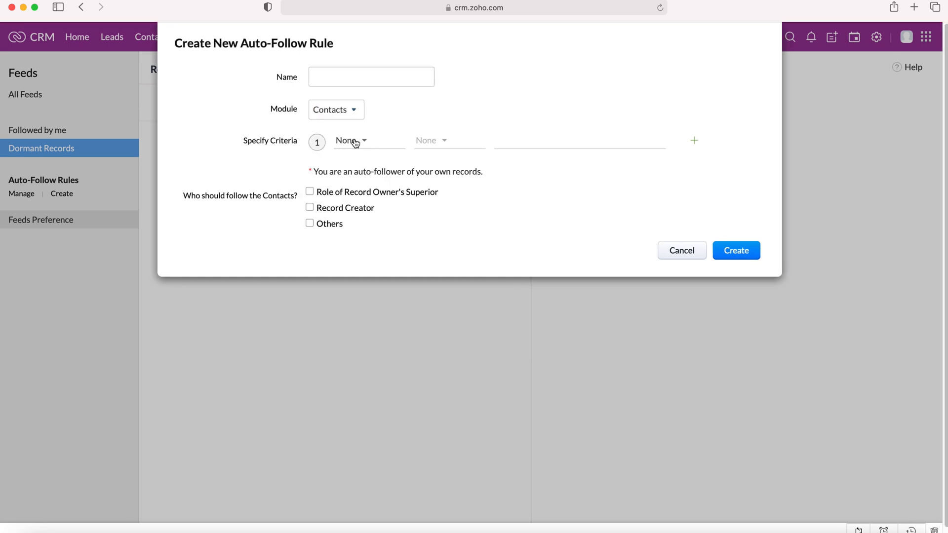
left_click(356, 140)
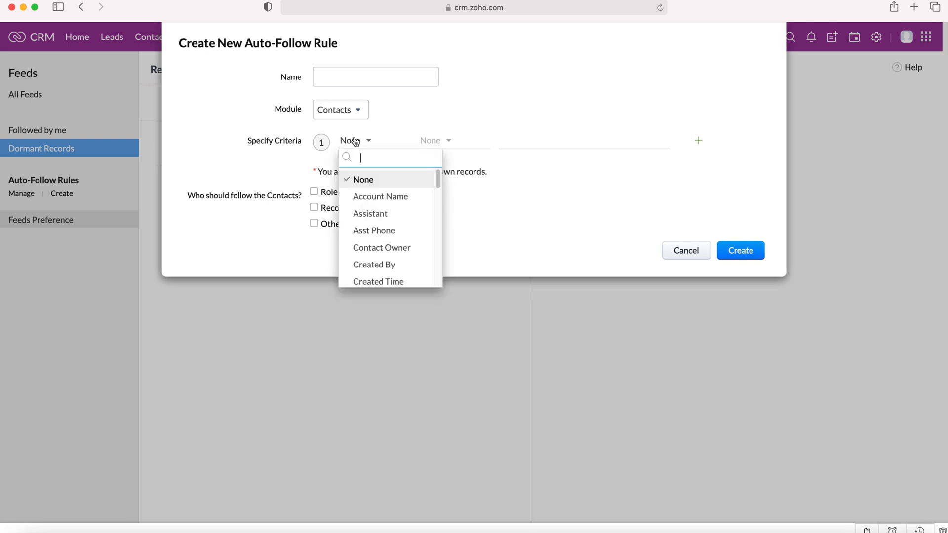
left_click(380, 196)
type("C")
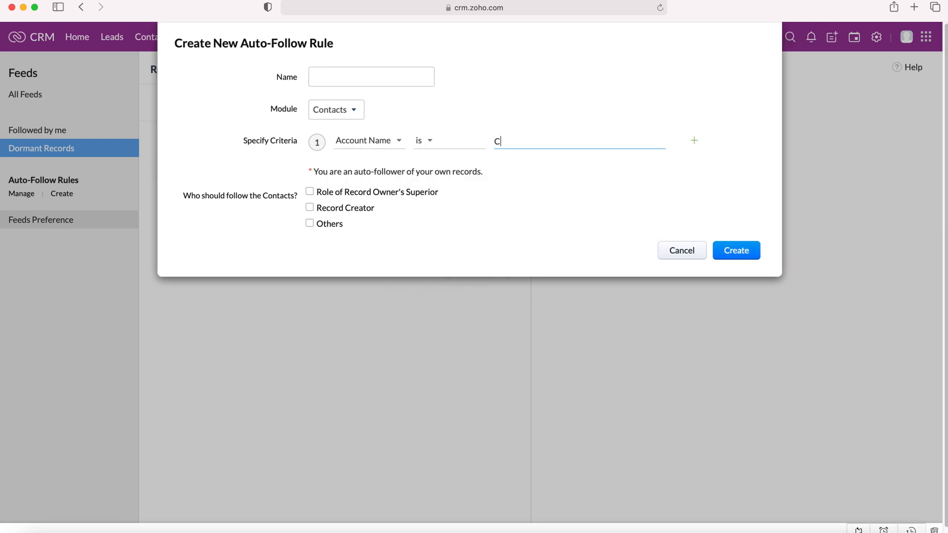
- Enter CRMCrew as the criterion value and rule name, leaving following by other users off
type("RM")
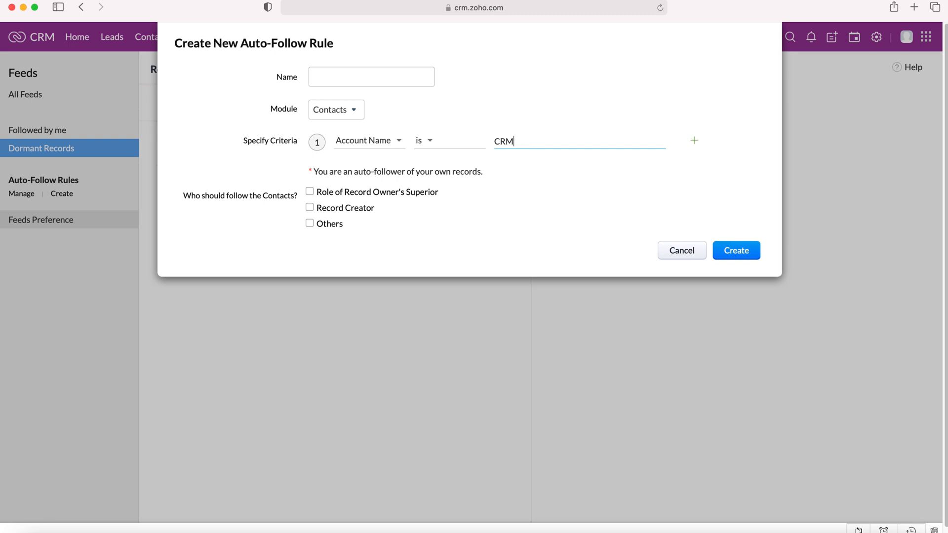
type("Crew")
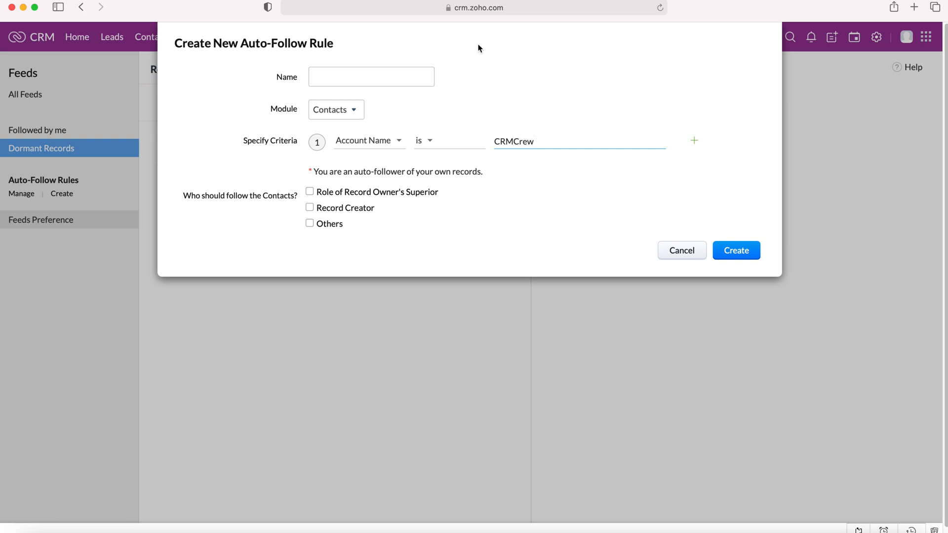
type("CRM")
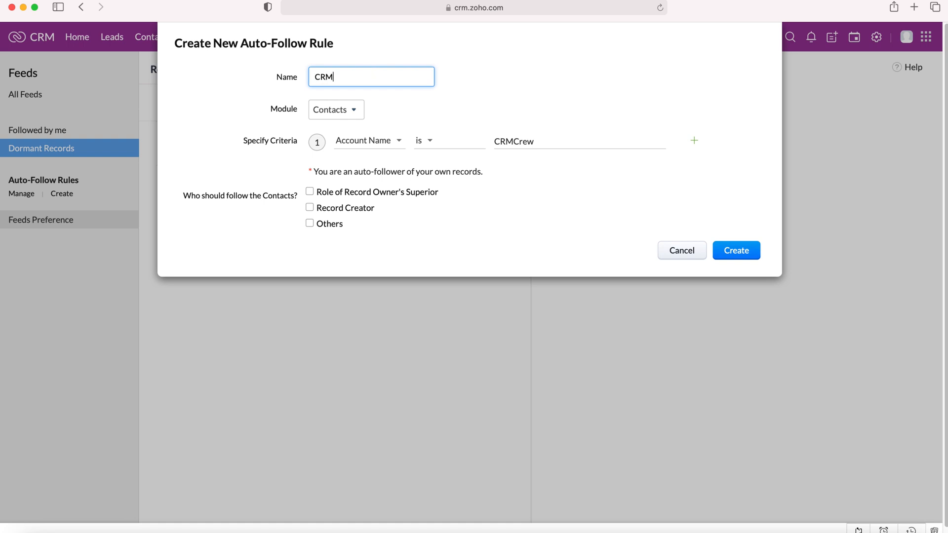
type("Crew")
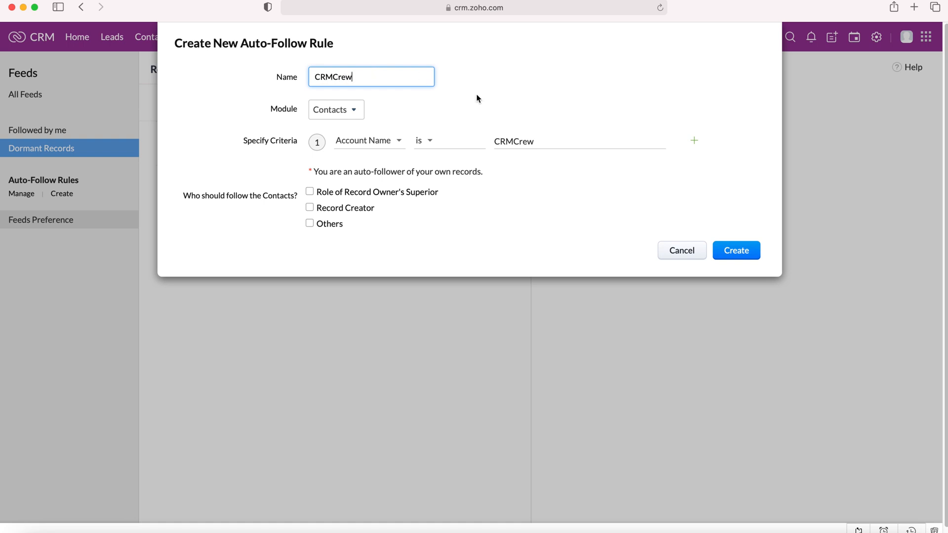
mouse_move(599, 99)
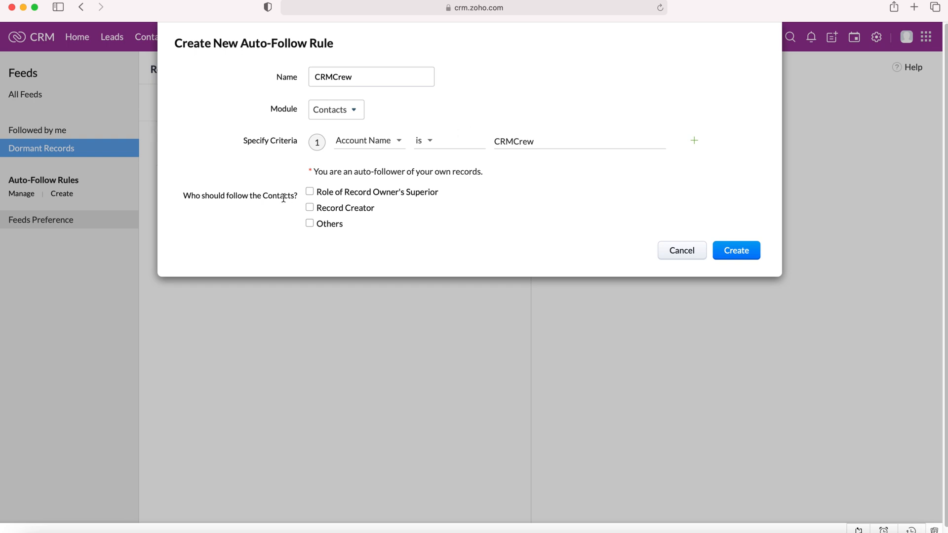
mouse_move(489, 171)
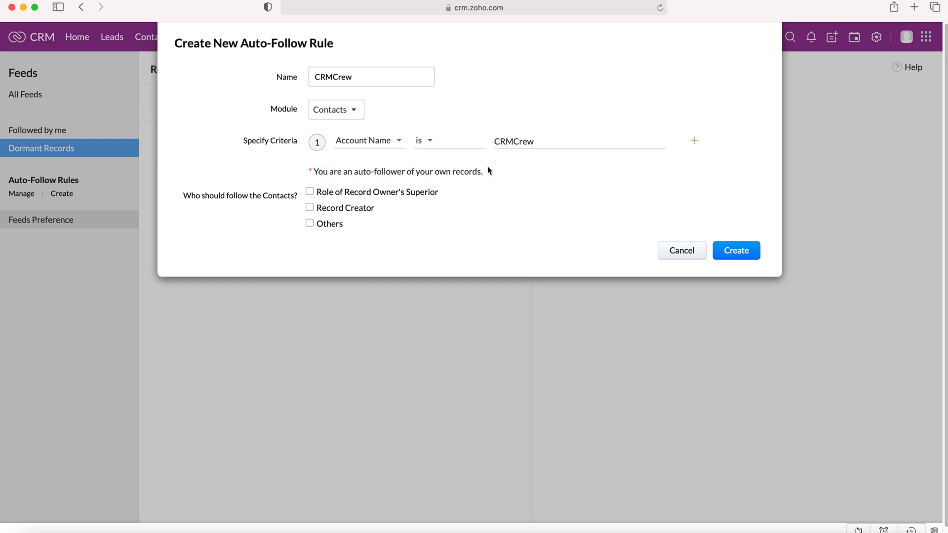
mouse_move(486, 177)
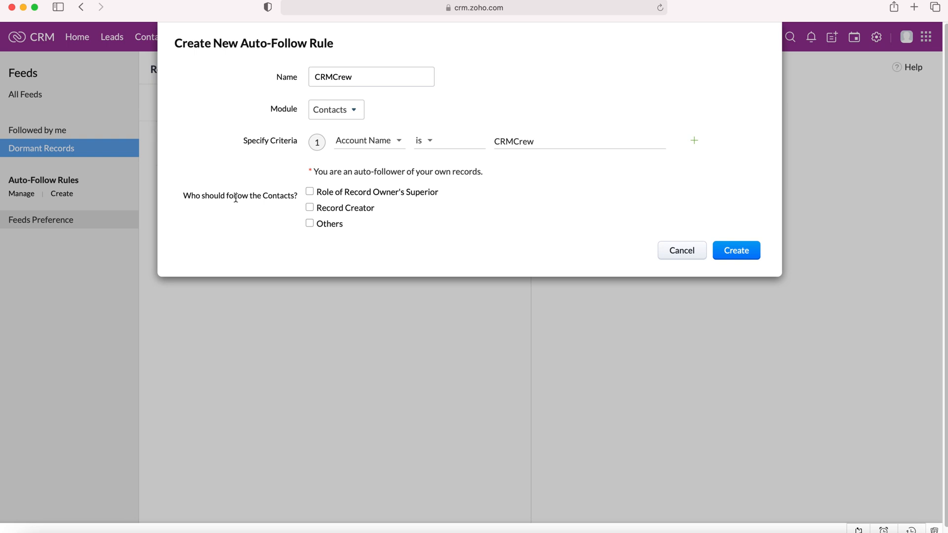
mouse_move(339, 193)
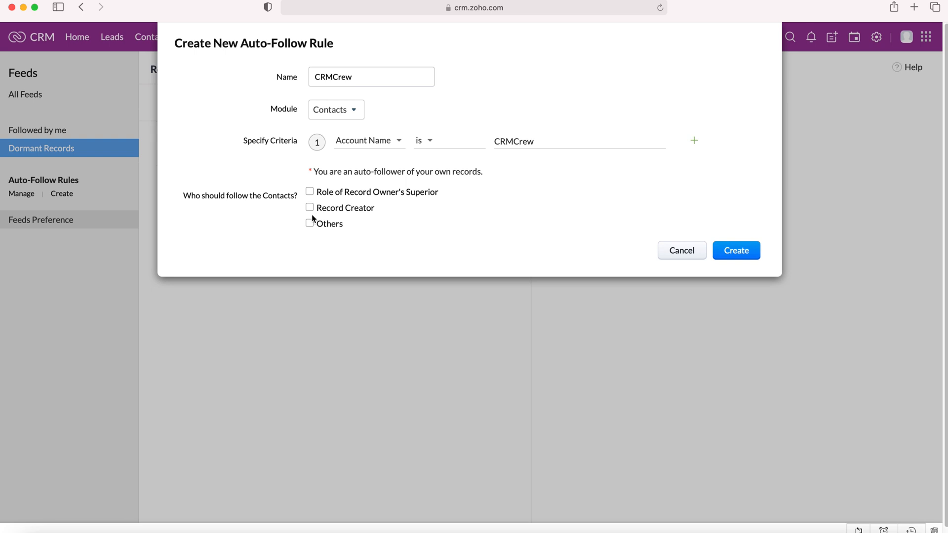
left_click(308, 222)
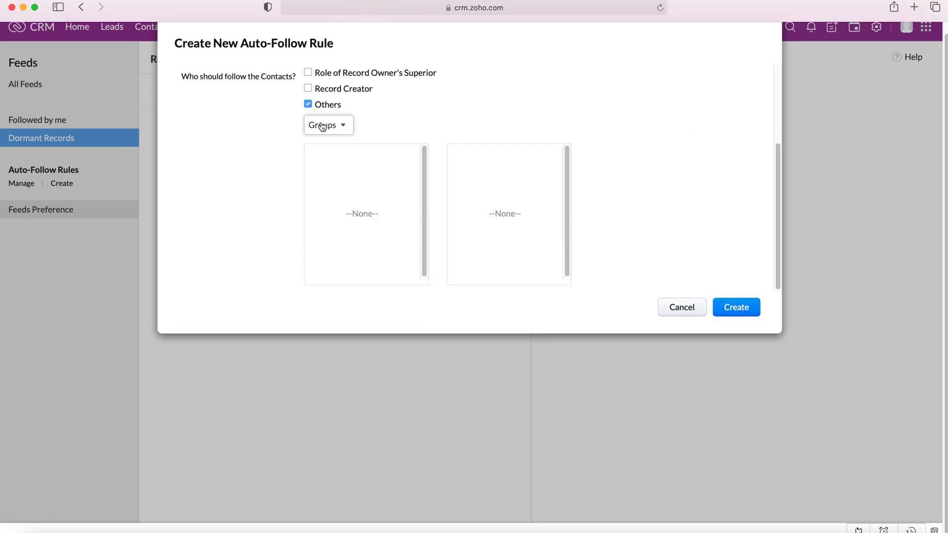
left_click(327, 126)
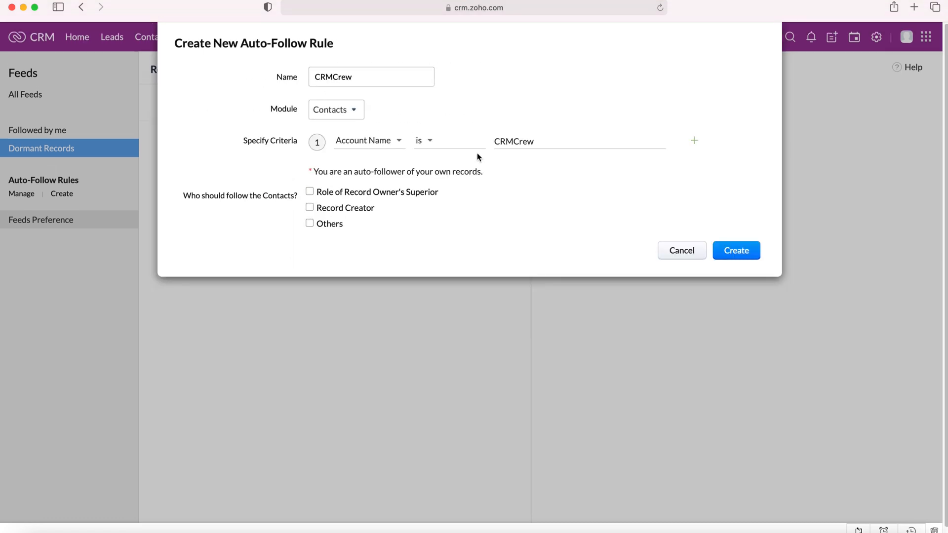
mouse_move(461, 168)
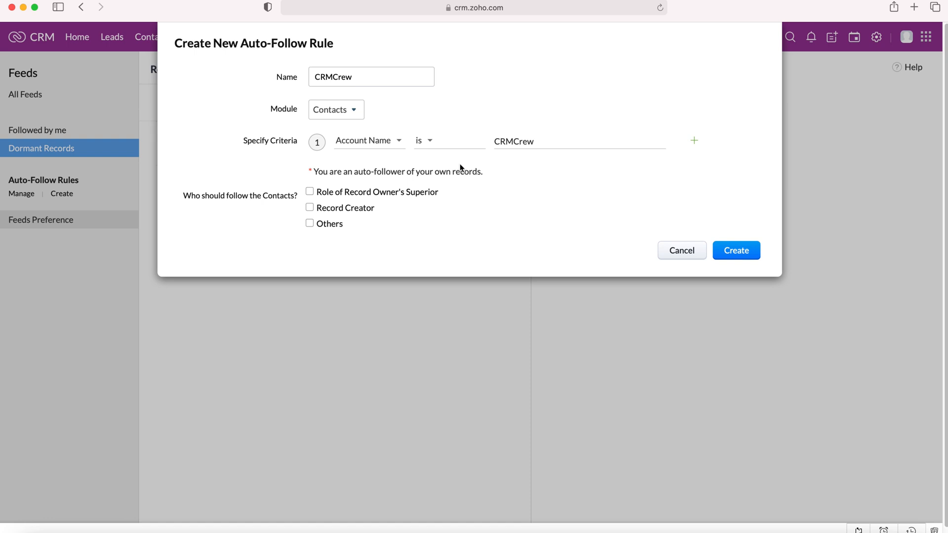
- Save the CRMCrew rule, confirm it under Created By Me, and close the rules list
left_click(735, 250)
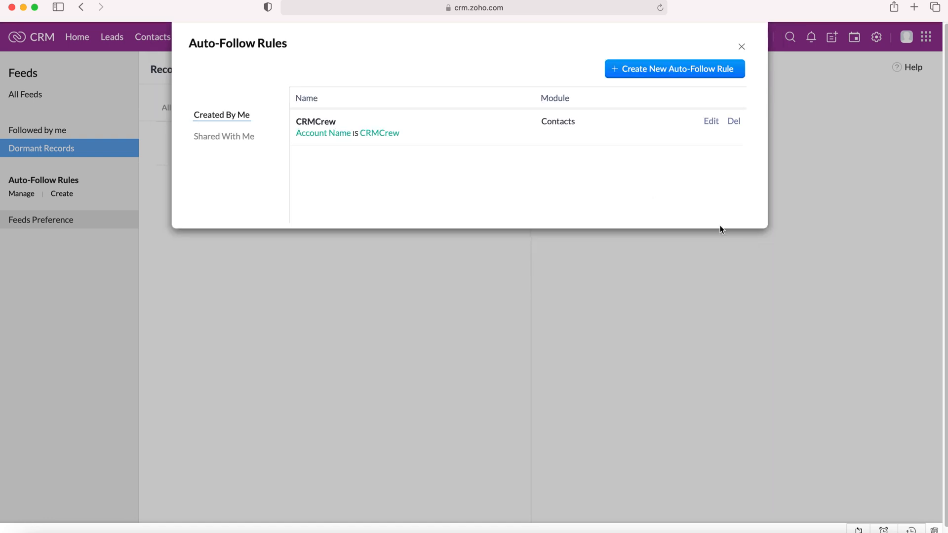
mouse_move(368, 106)
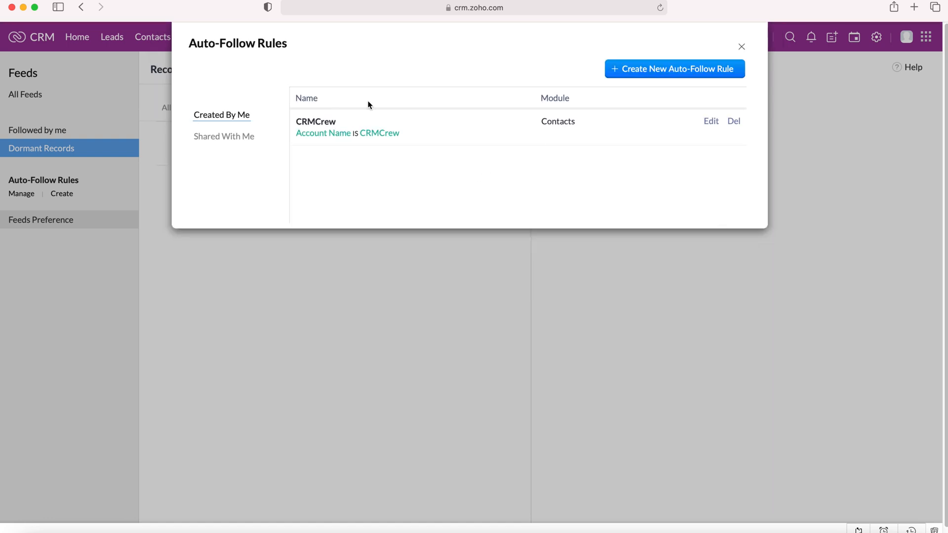
mouse_move(295, 133)
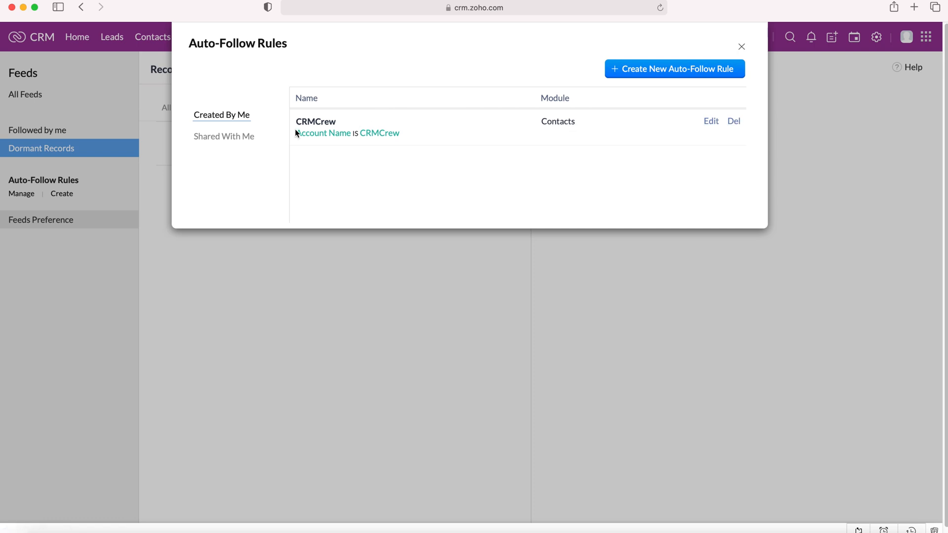
left_click(224, 136)
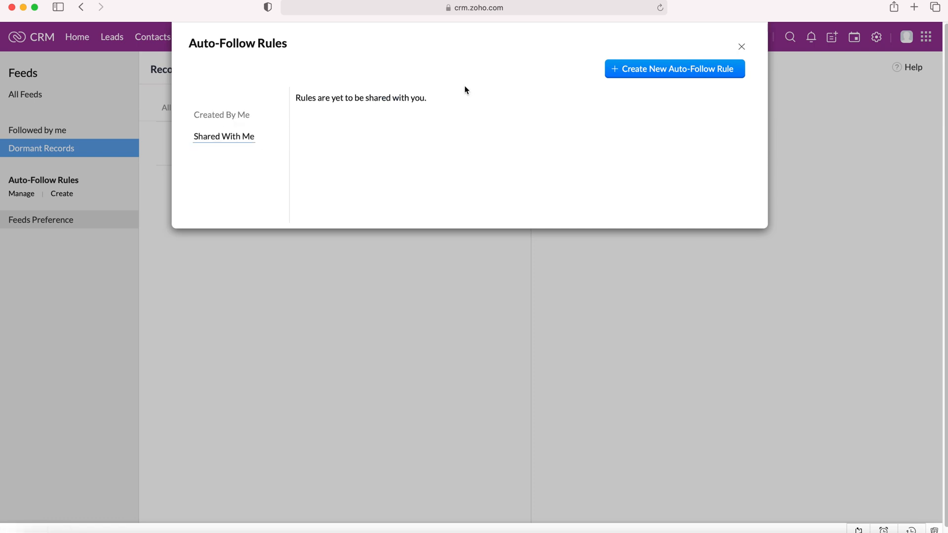
left_click(221, 115)
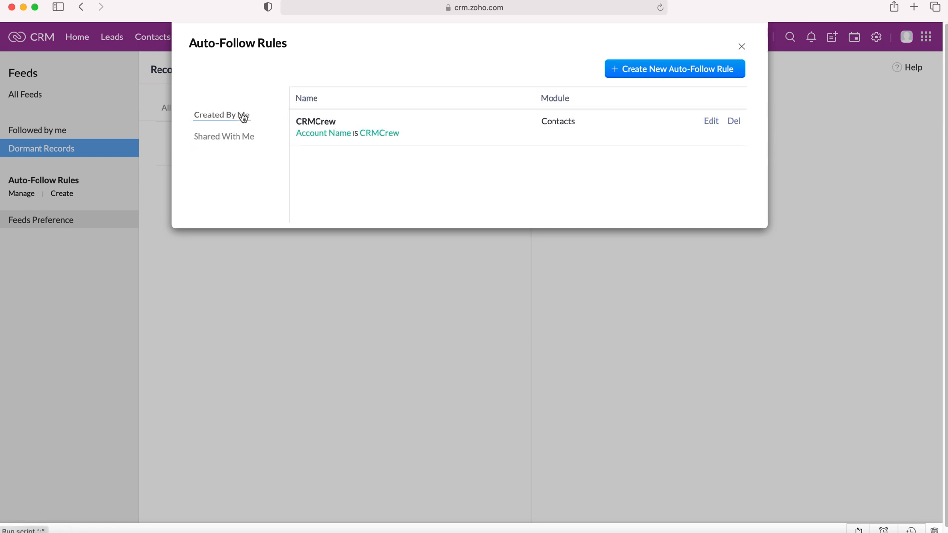
left_click(741, 47)
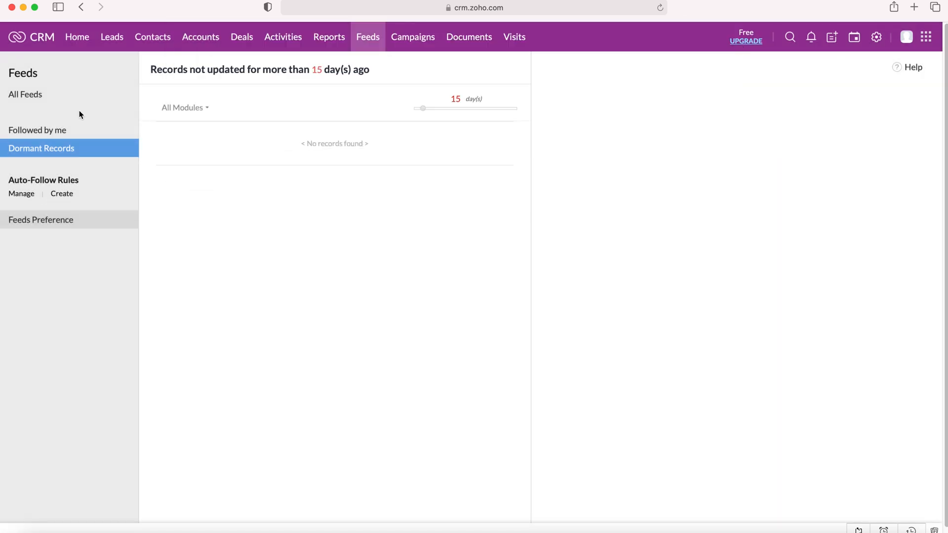
mouse_move(68, 223)
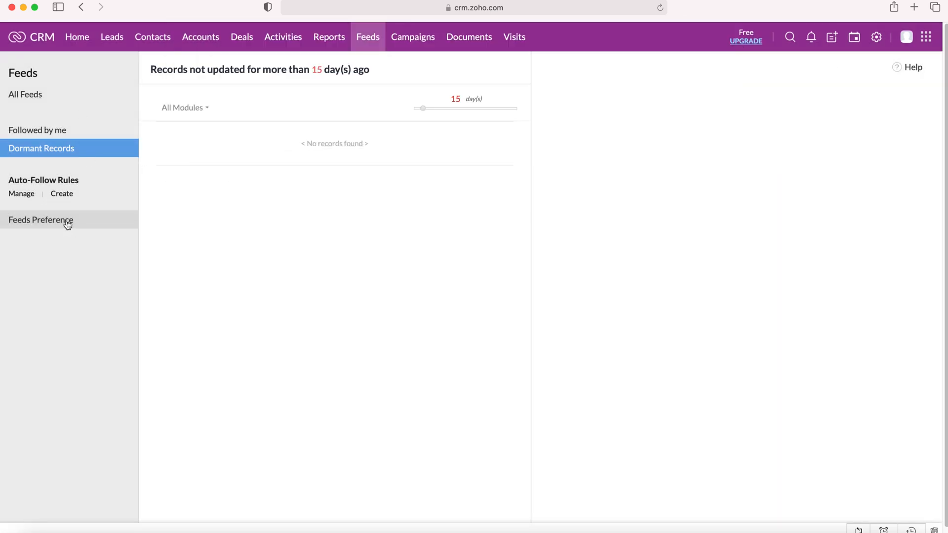
- In Feeds Preference, clear Accounts so Contacts and Deals are the notification modules
left_click(40, 220)
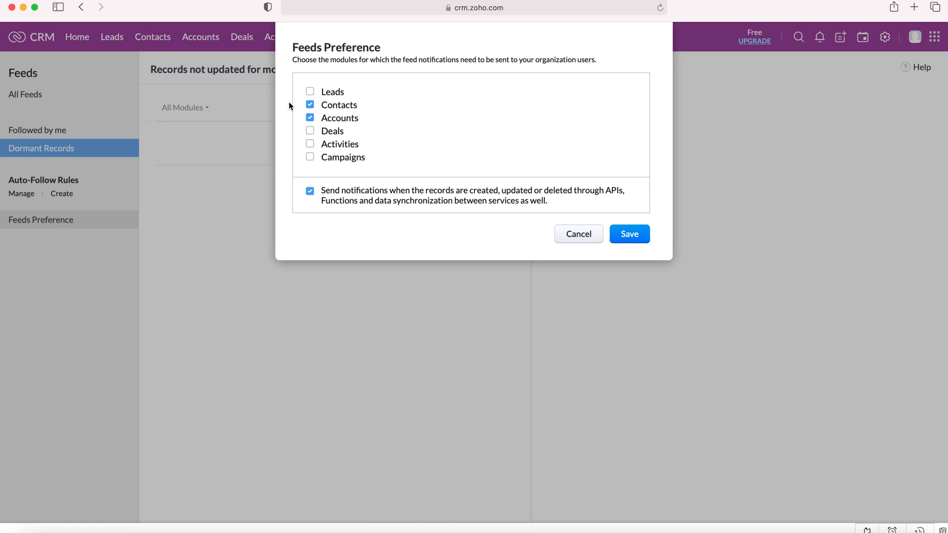
mouse_move(381, 77)
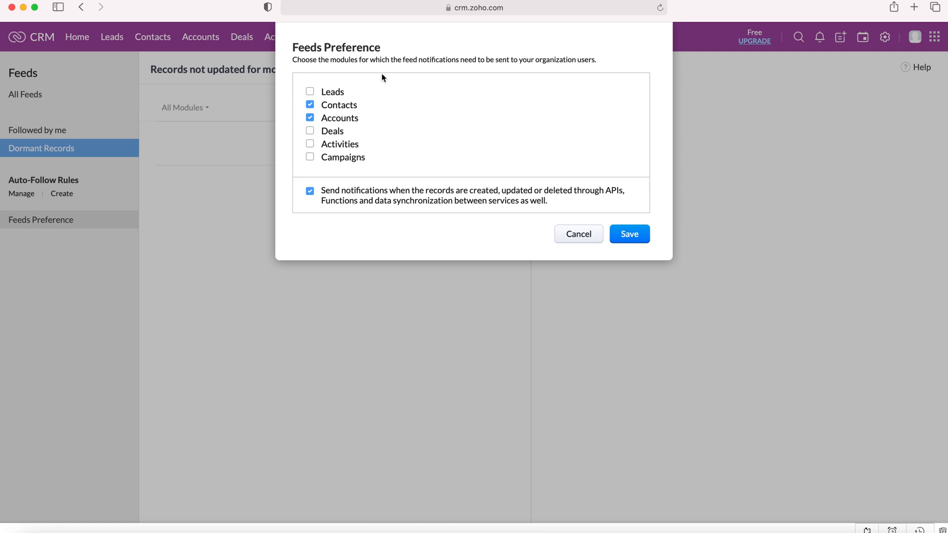
mouse_move(386, 93)
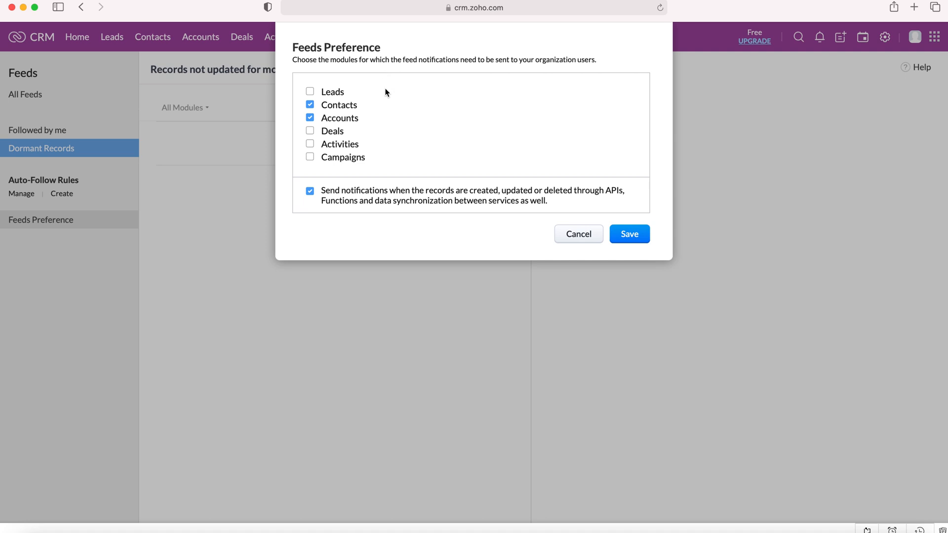
mouse_move(353, 96)
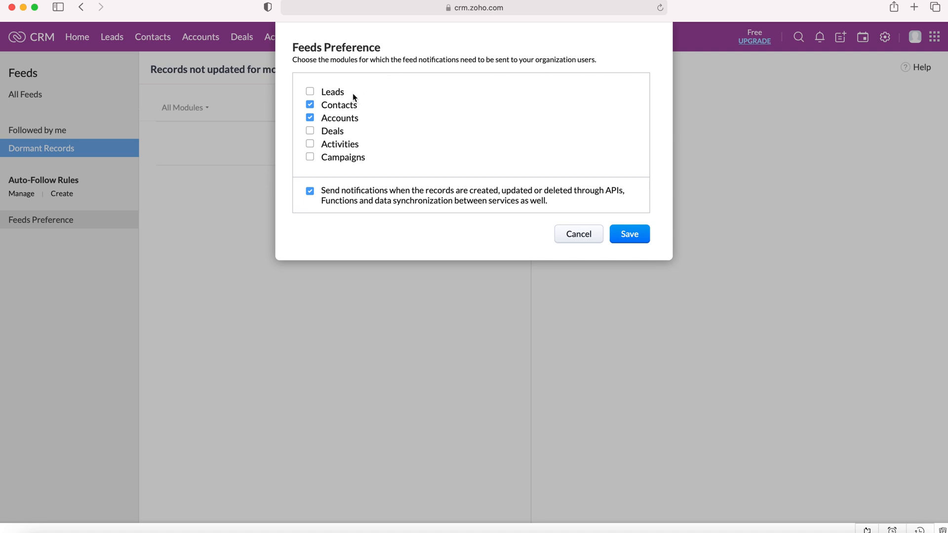
mouse_move(350, 122)
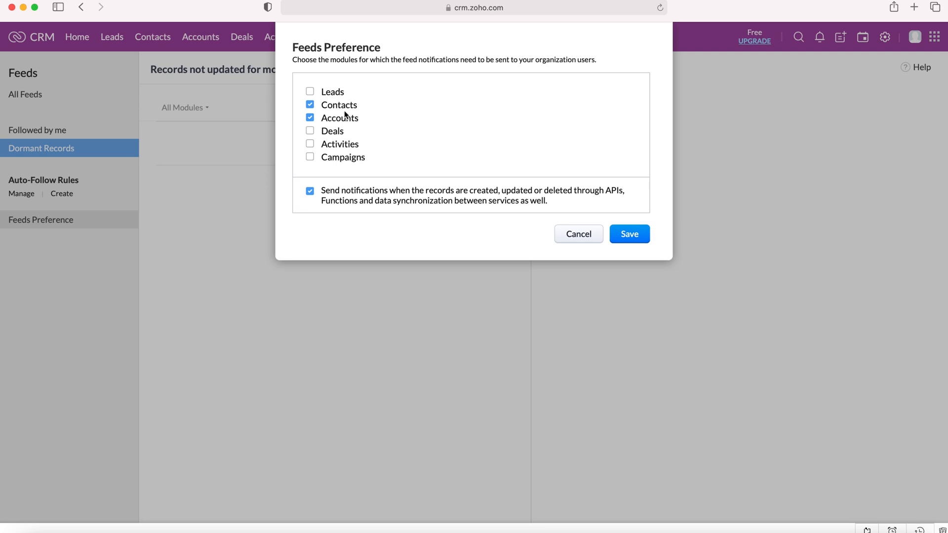
mouse_move(322, 118)
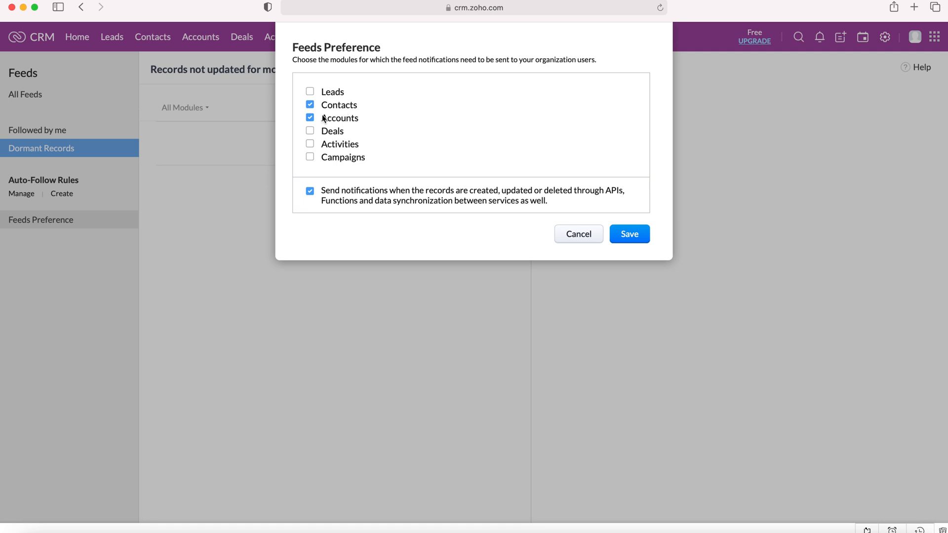
left_click(310, 117)
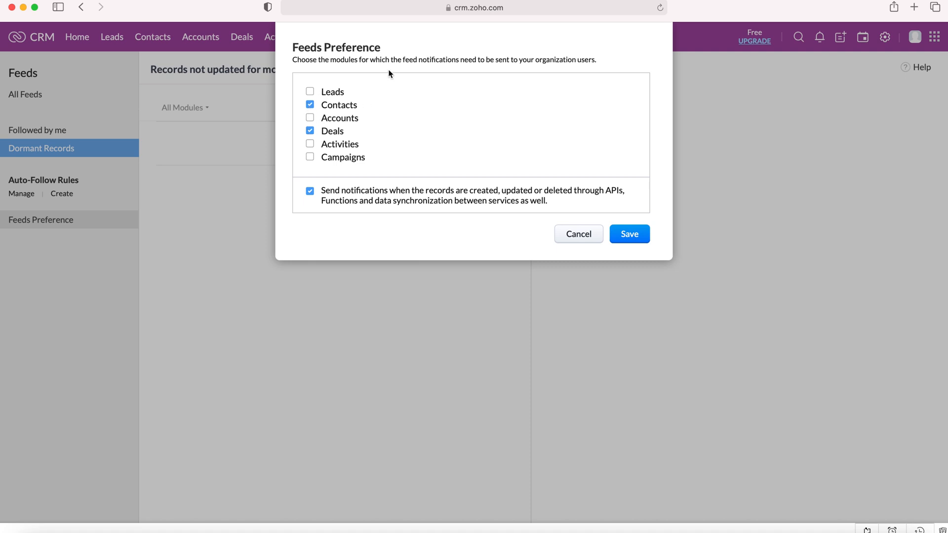
mouse_move(383, 97)
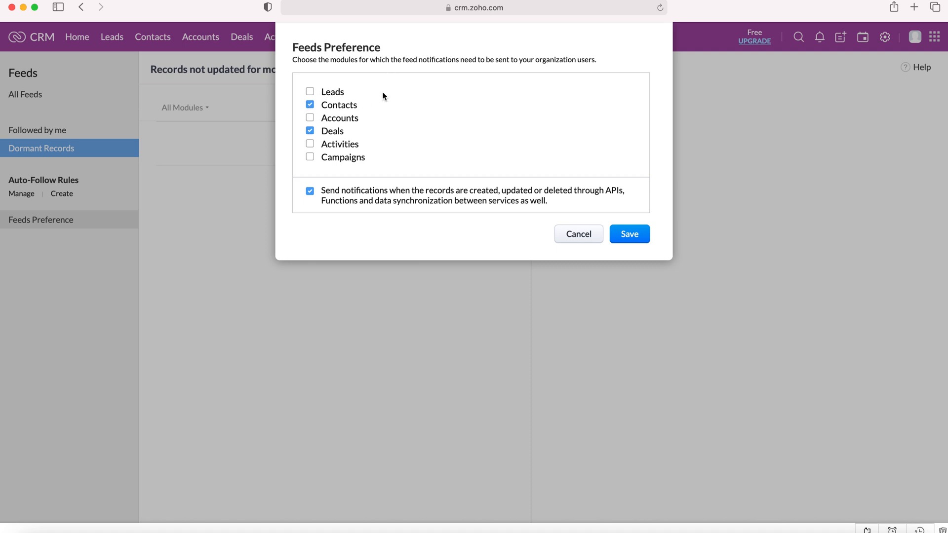
mouse_move(369, 188)
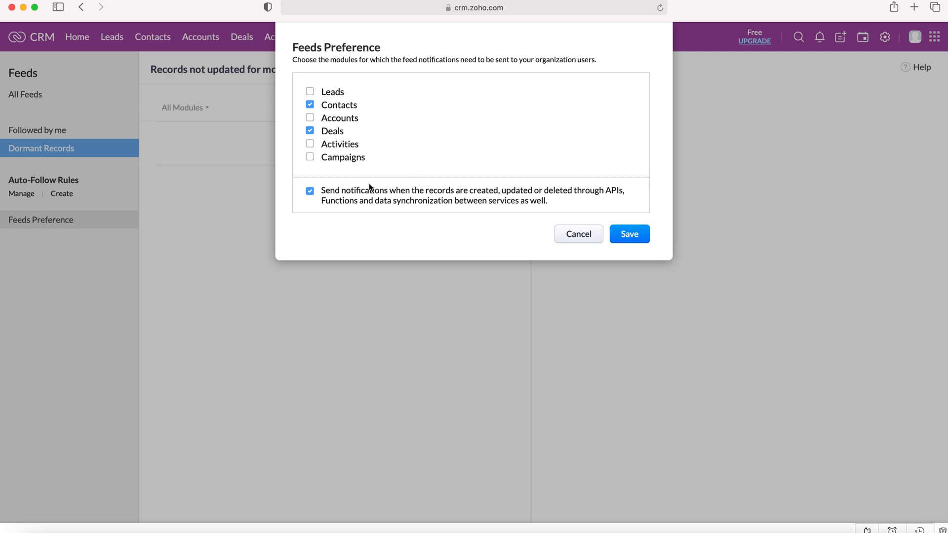
mouse_move(474, 188)
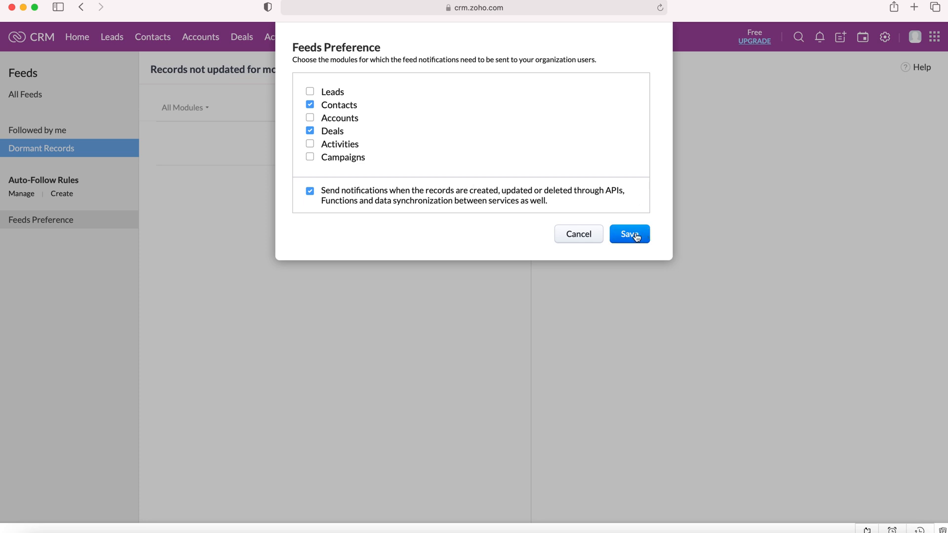
- Save the Contacts and Deals feed preference, returning to All Feeds
left_click(629, 234)
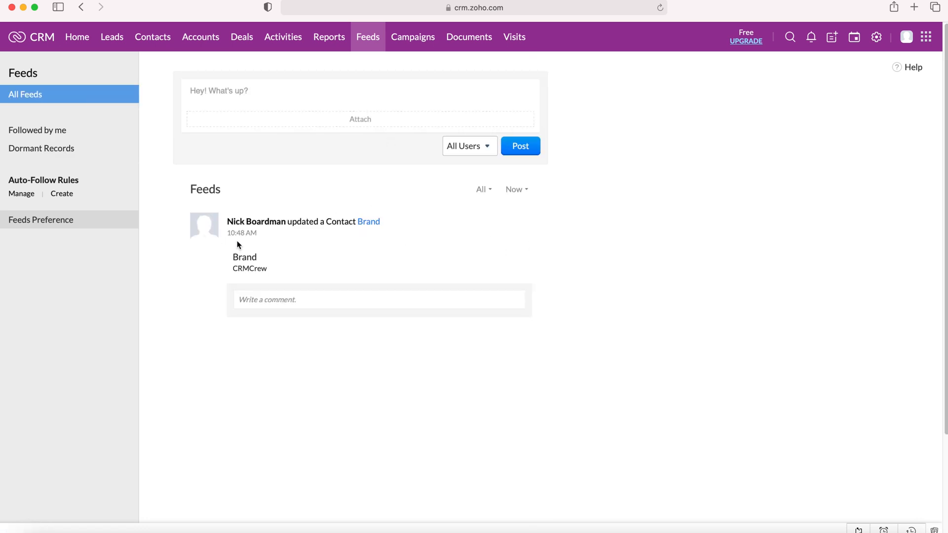
mouse_move(331, 217)
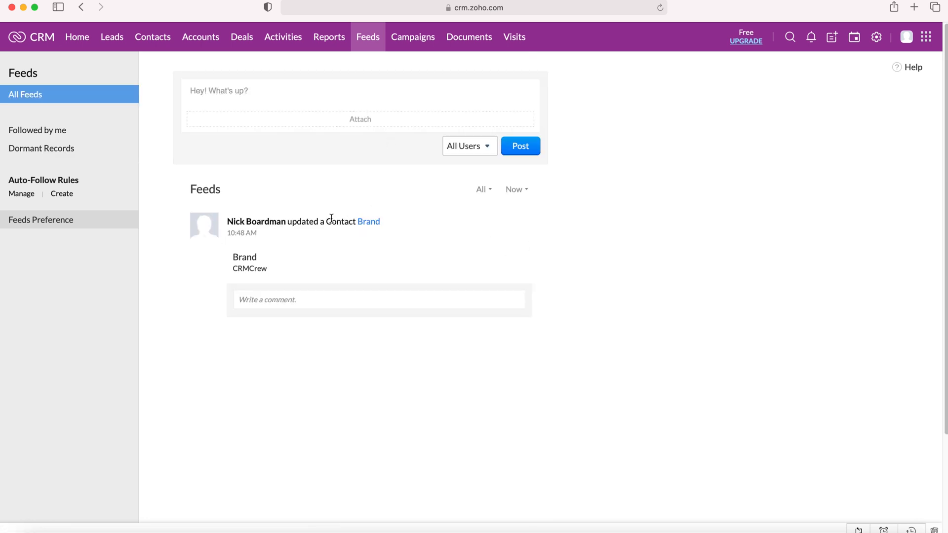
mouse_move(346, 220)
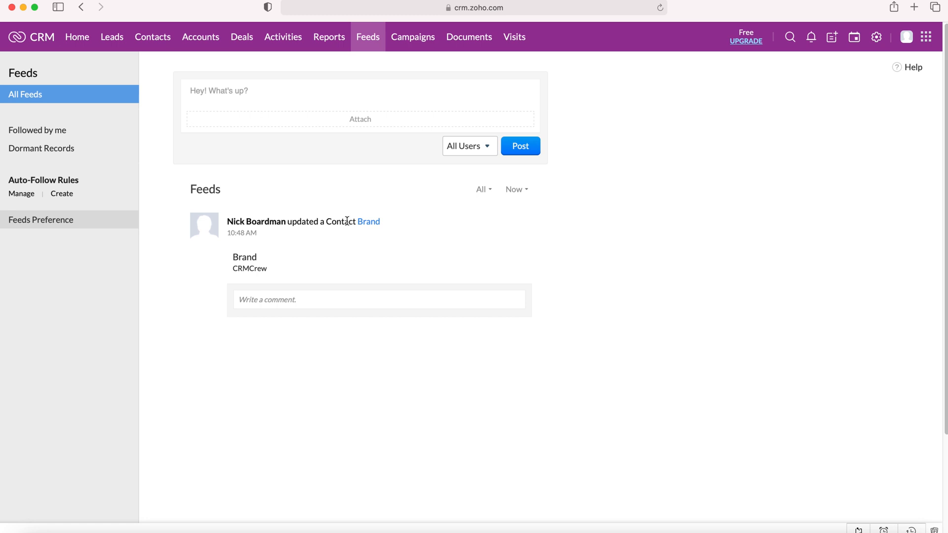
mouse_move(336, 226)
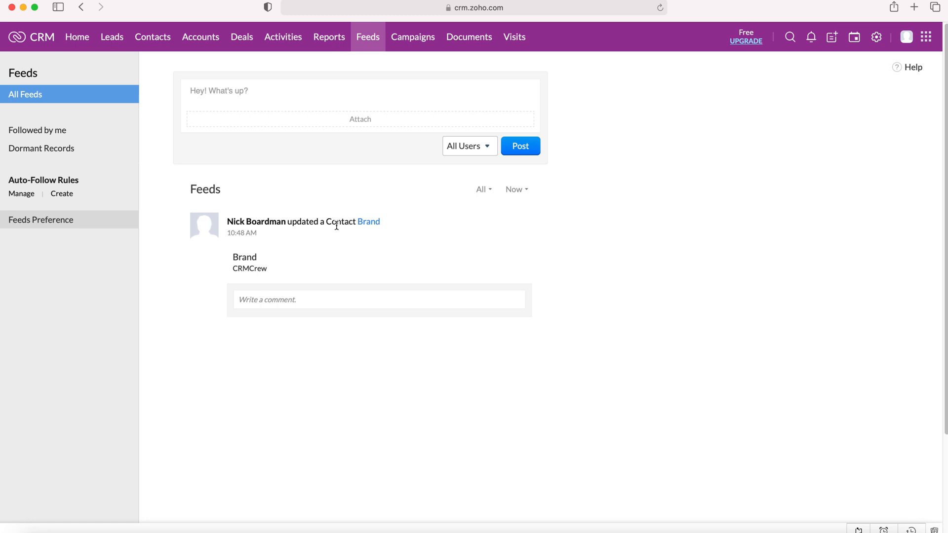
mouse_move(320, 252)
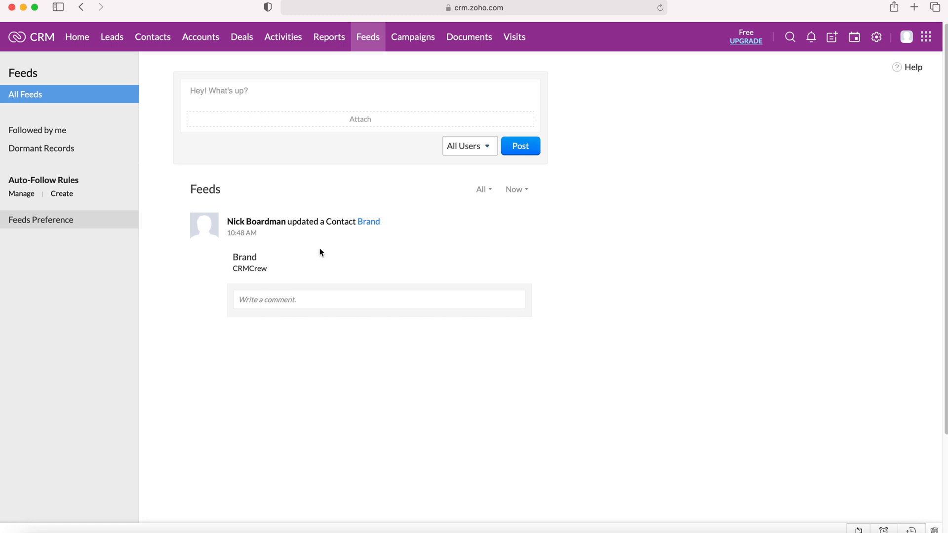
mouse_move(332, 252)
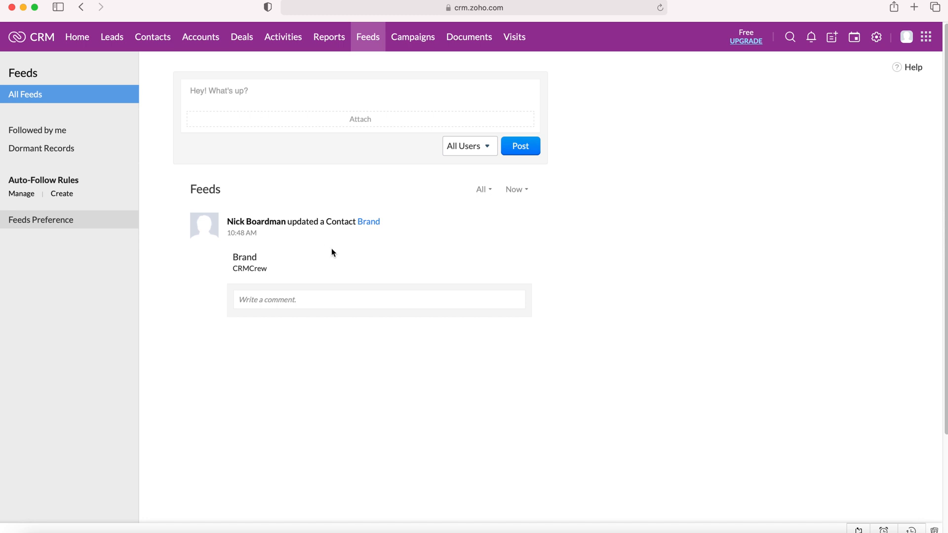
mouse_move(372, 213)
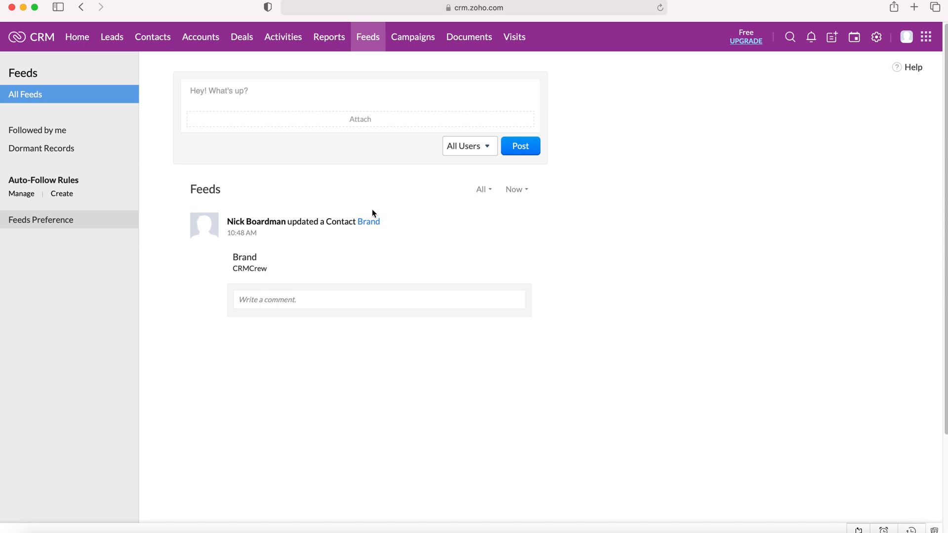